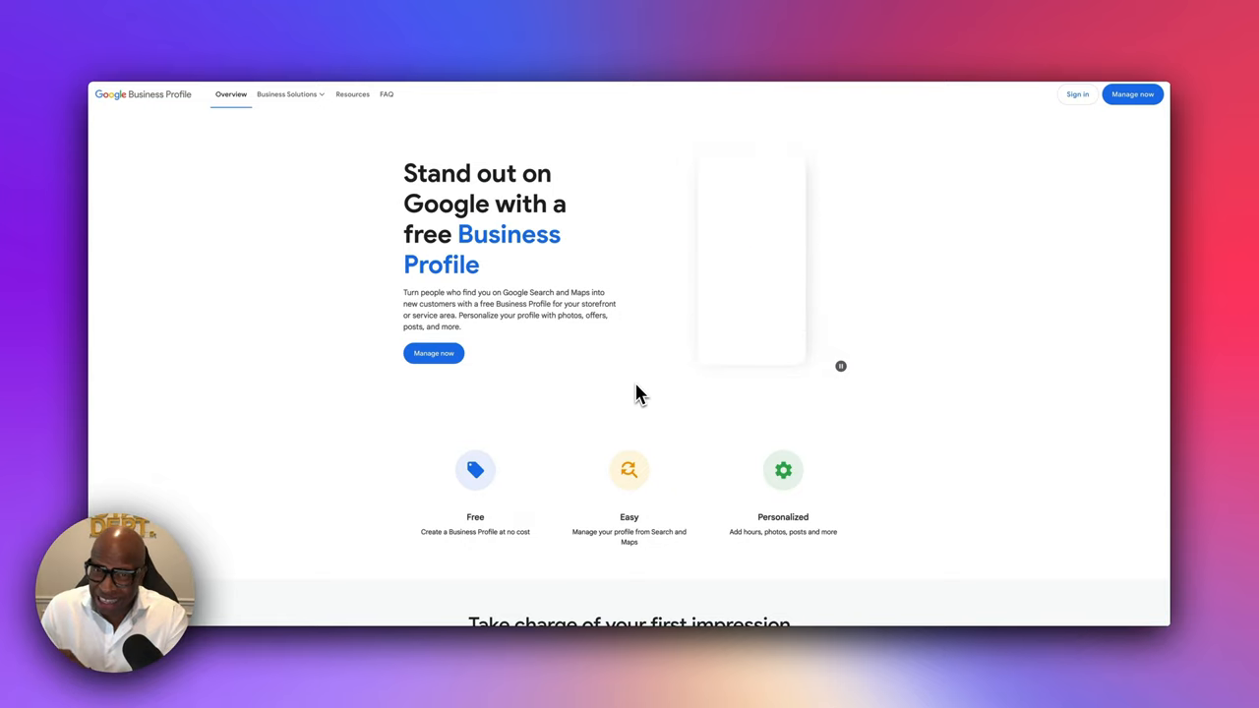
Try the 'Electricians near me' example search and move down to 'Easily connect with customers'
type("Electricians")
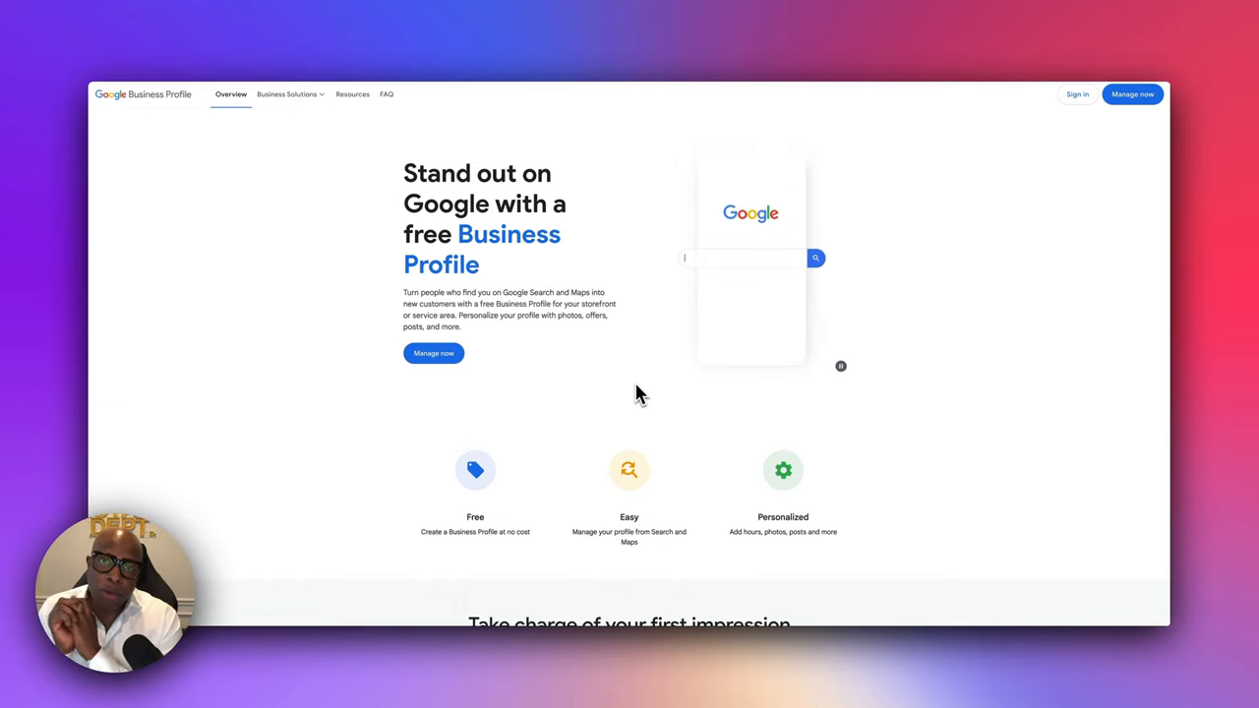
type("Electricians near me")
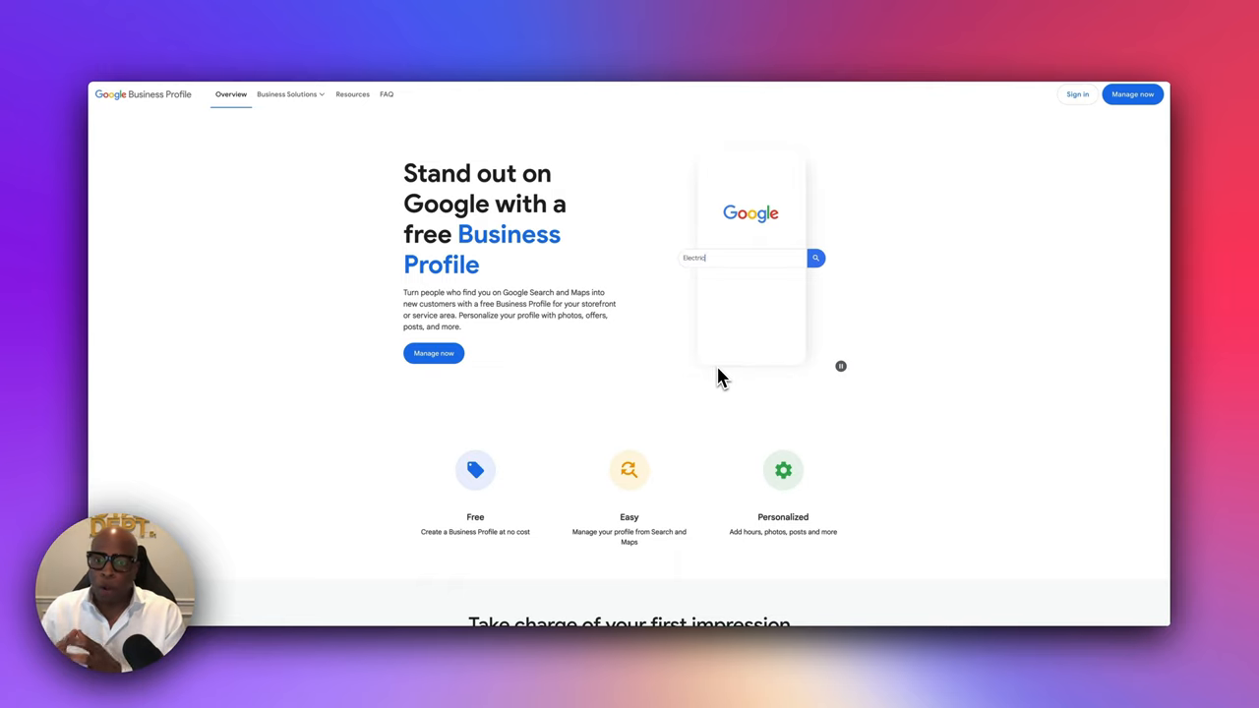
type("Electricians near me")
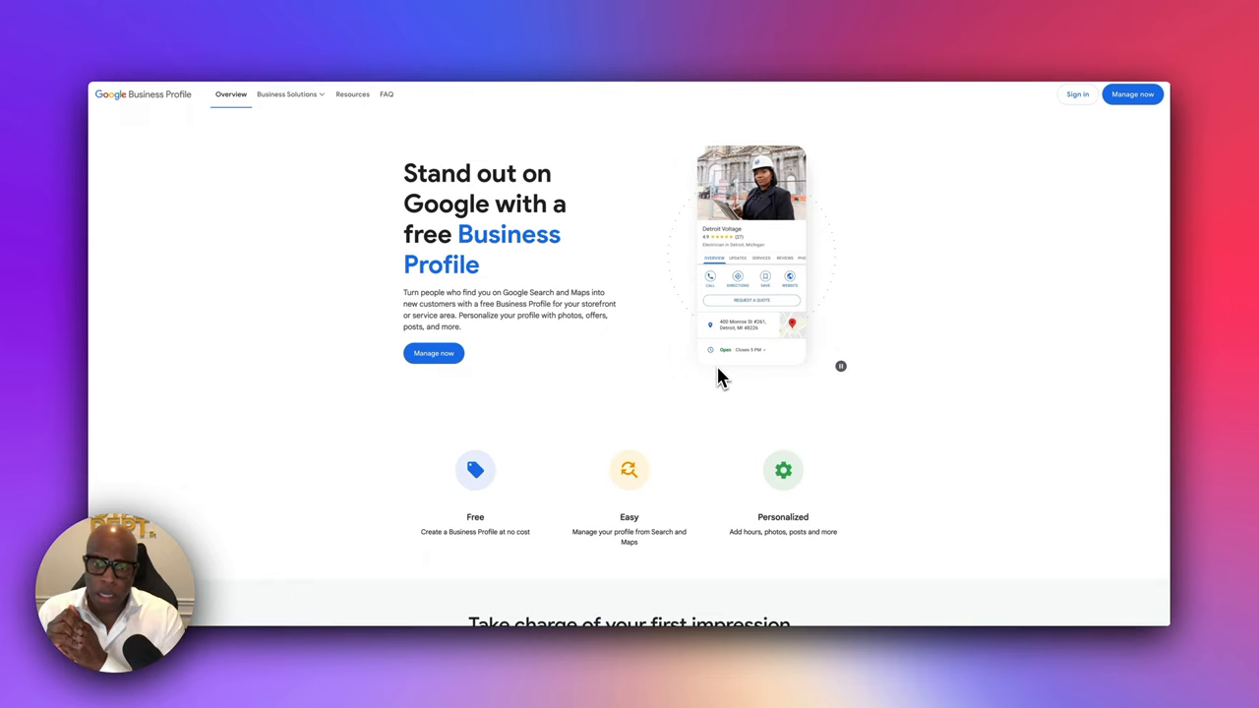
scroll("down", 3)
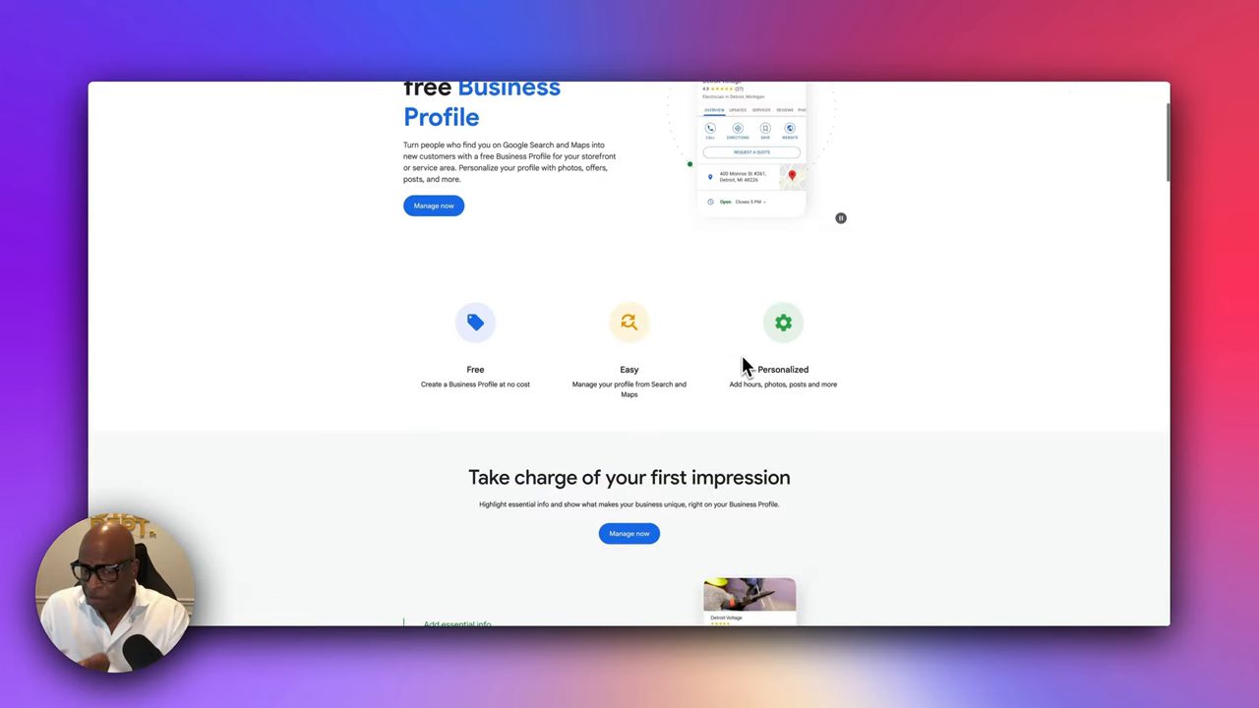
scroll("down", 3)
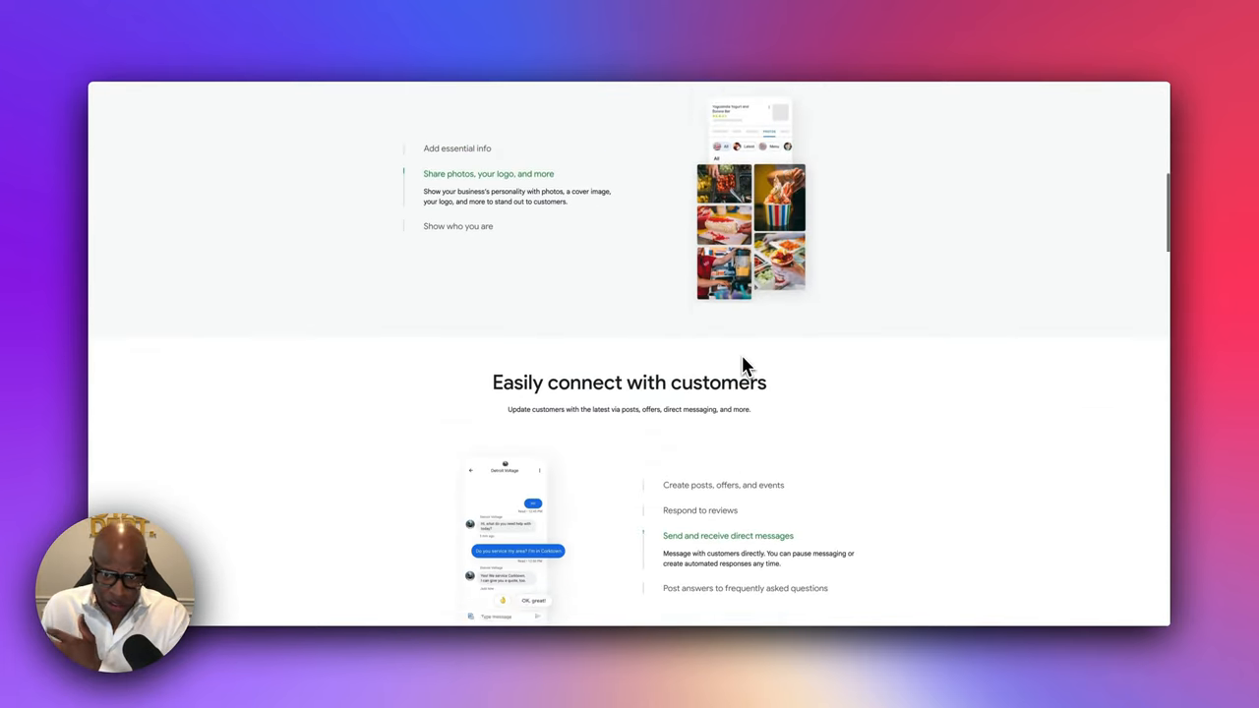
scroll("down", 3)
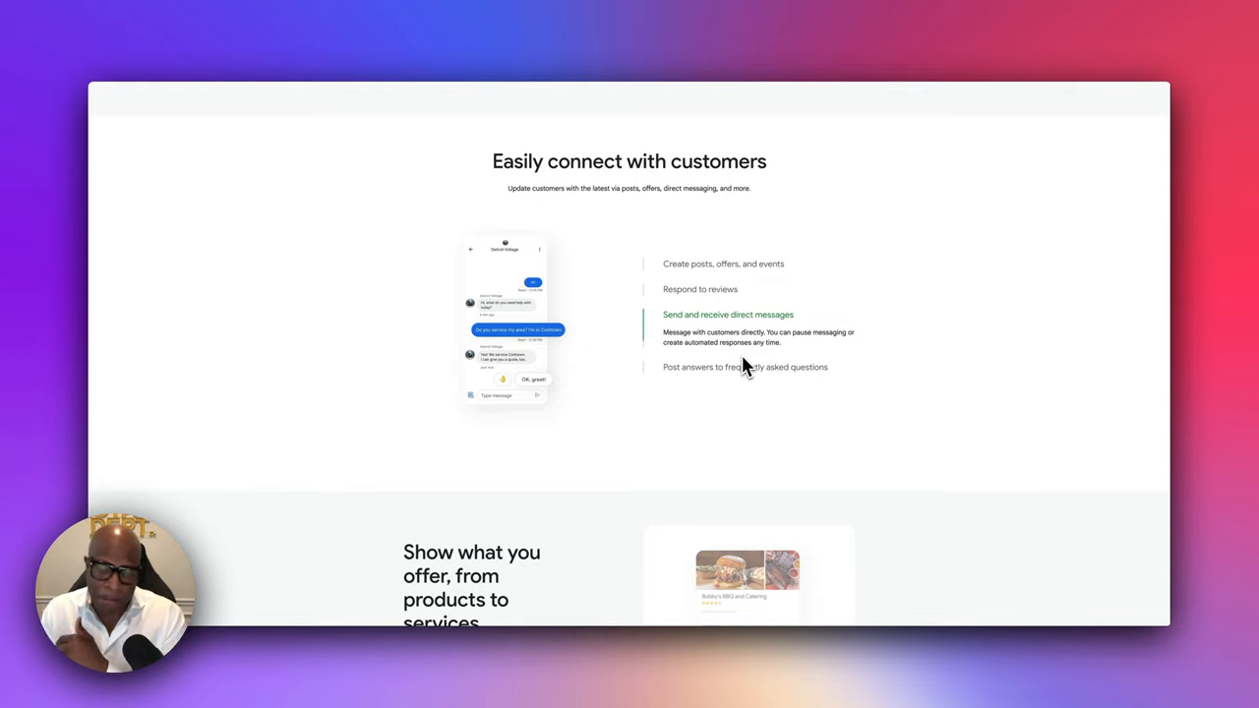
Flip through the customer-connection feature tabs in the 'Easily connect with customers' section
left_click(745, 367)
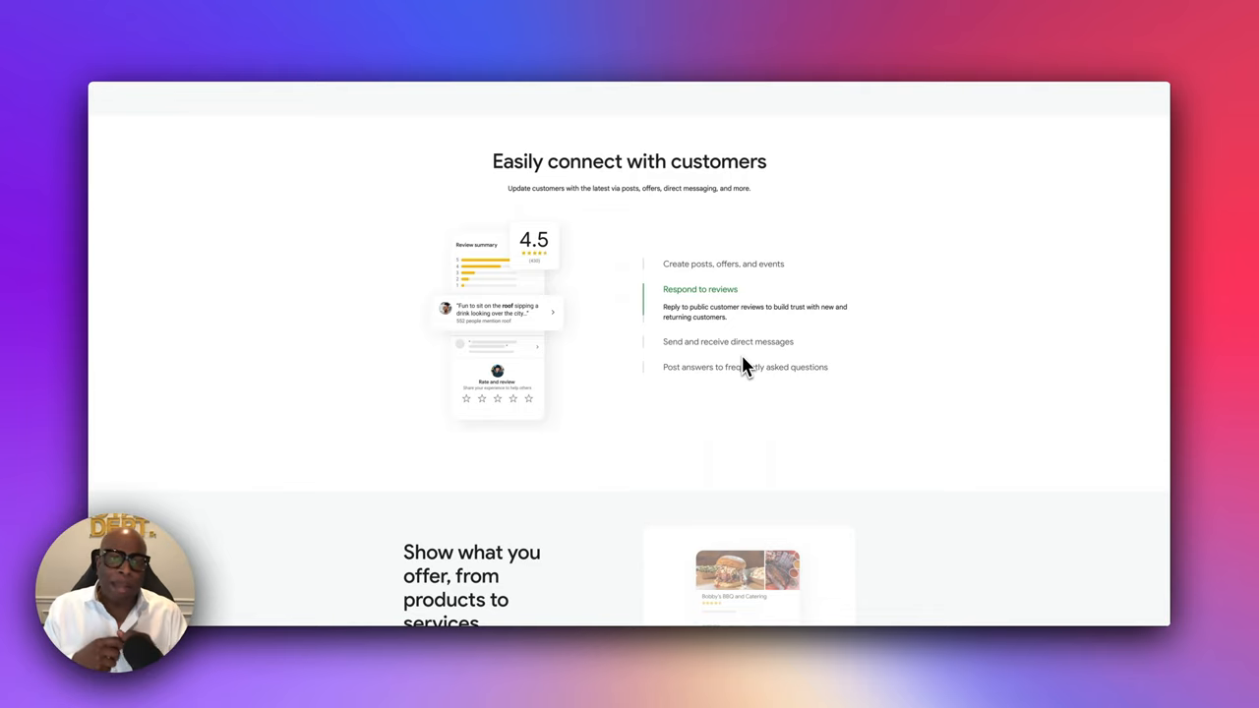
left_click(728, 315)
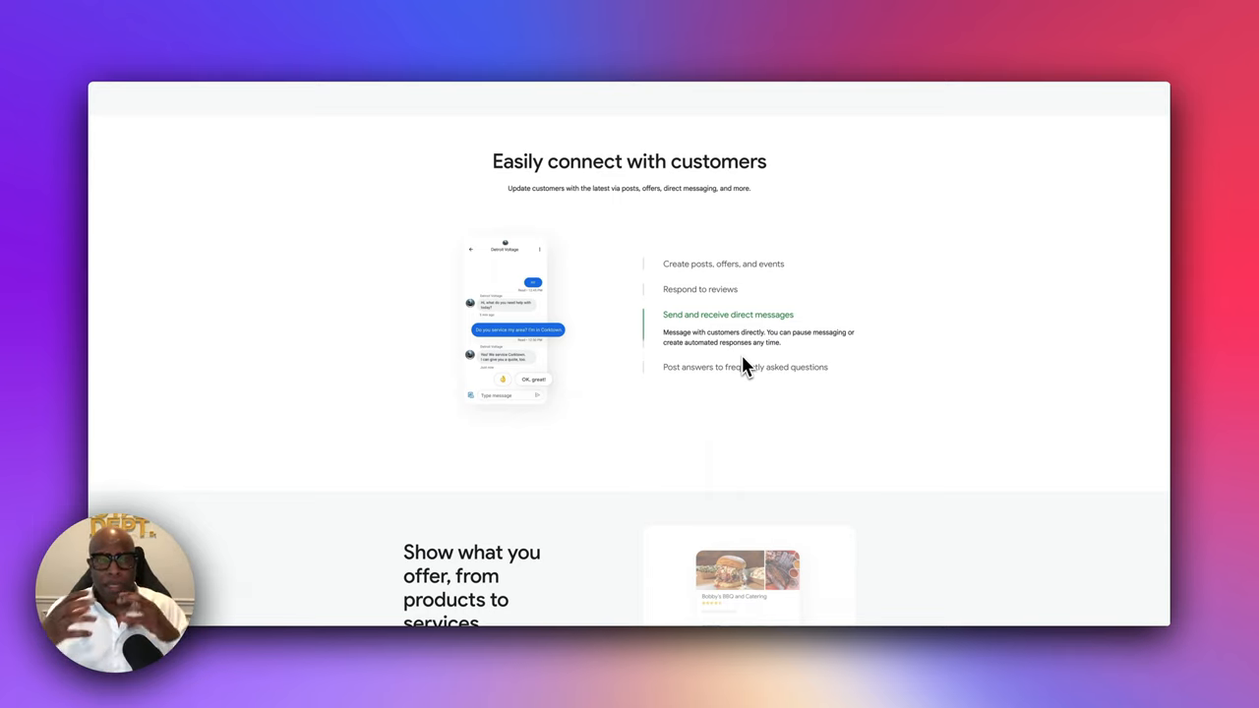
left_click(744, 367)
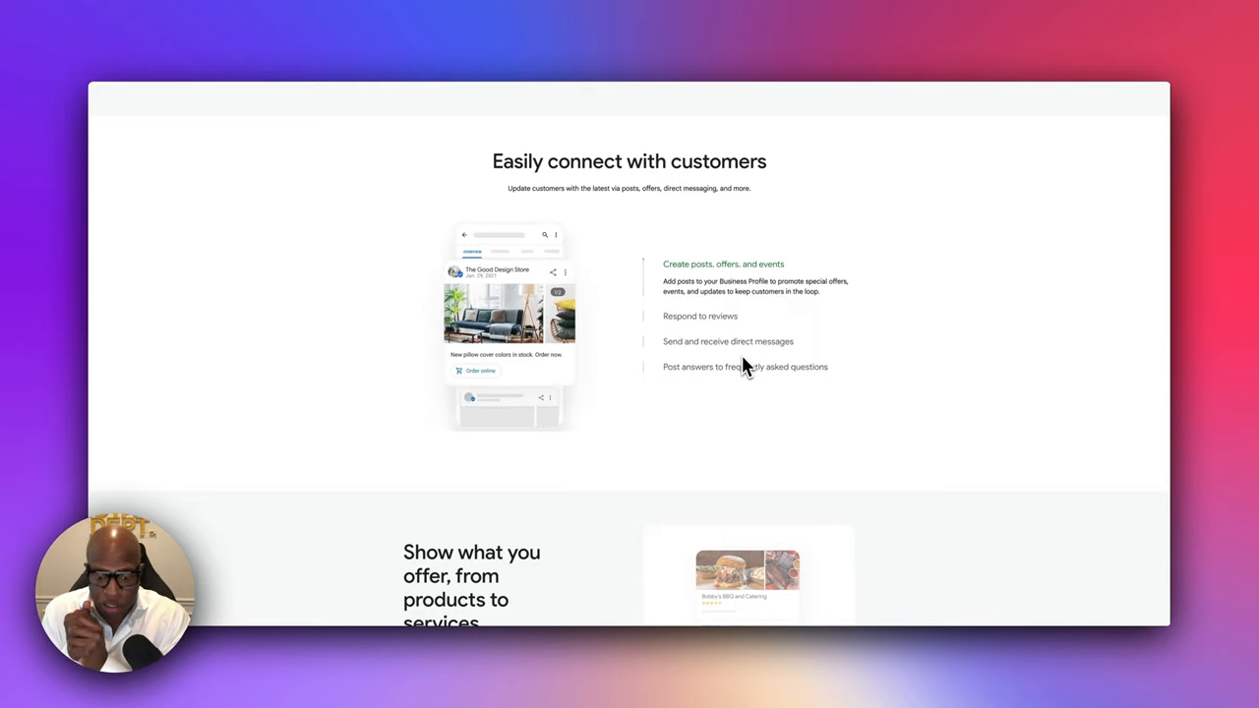
Continue down to the 'Show what you offer' products-to-services section
scroll("down", 3)
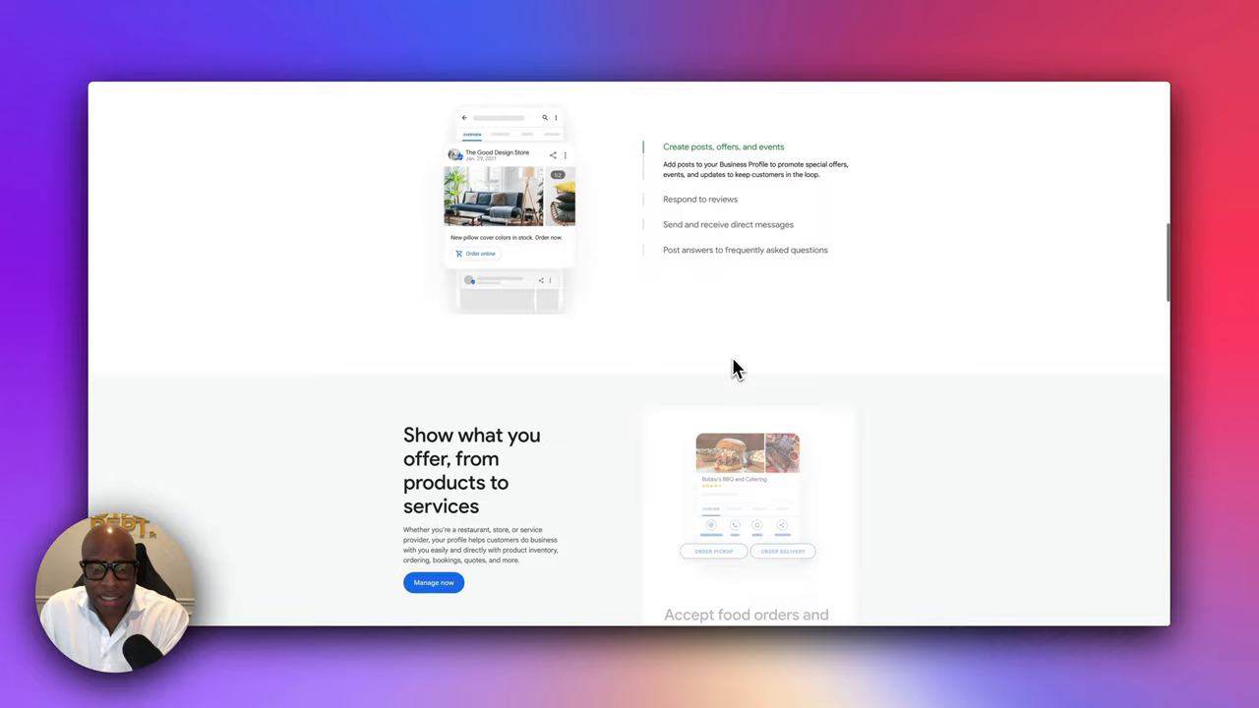
scroll("down", 3)
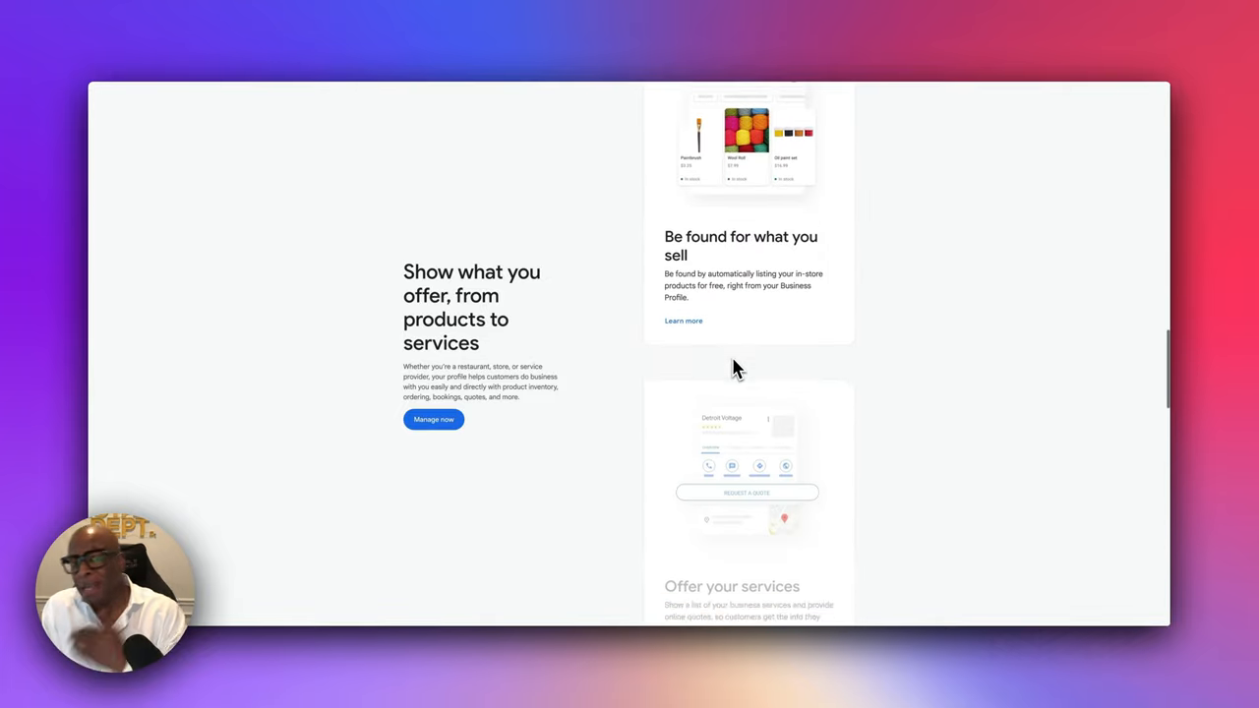
scroll("down", 3)
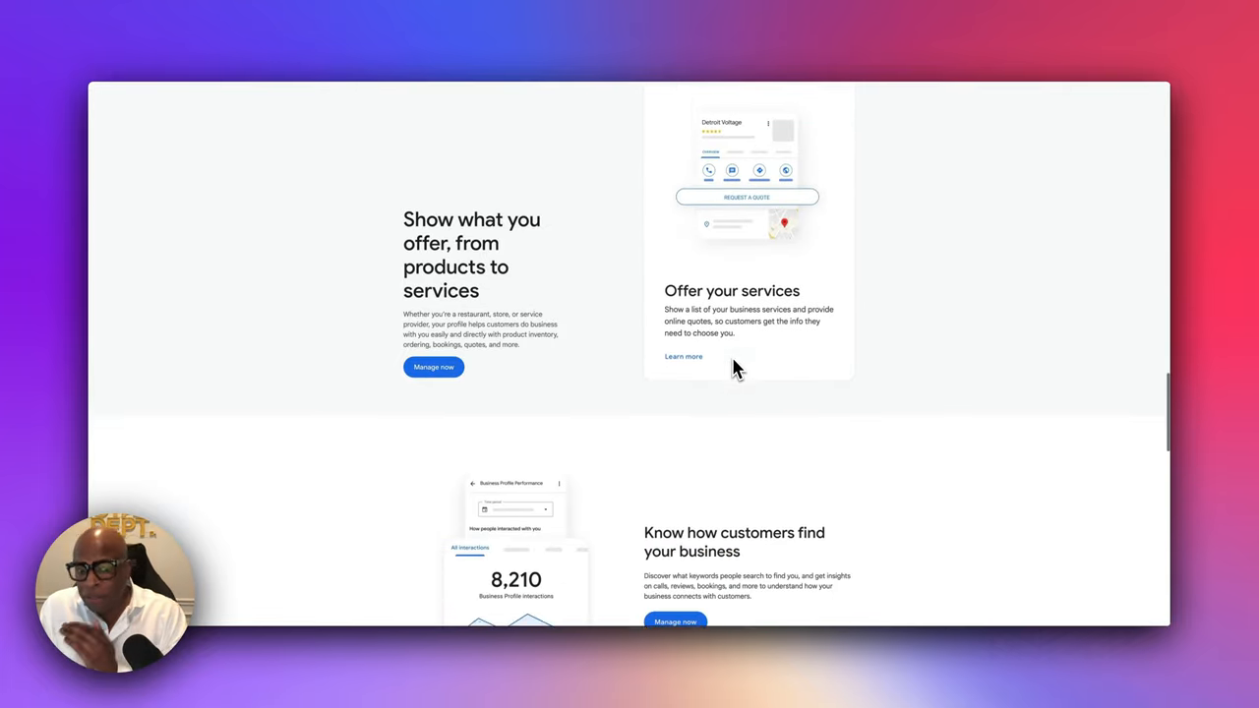
scroll("down", 3)
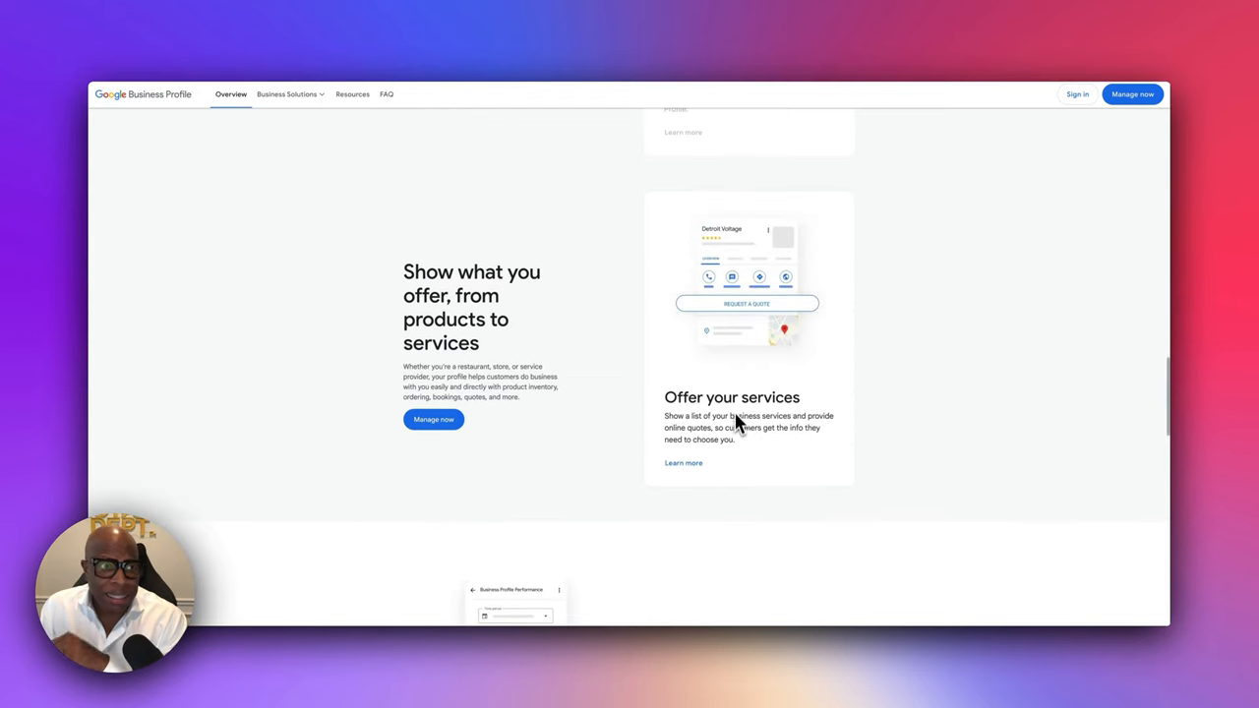
mouse_move(576, 330)
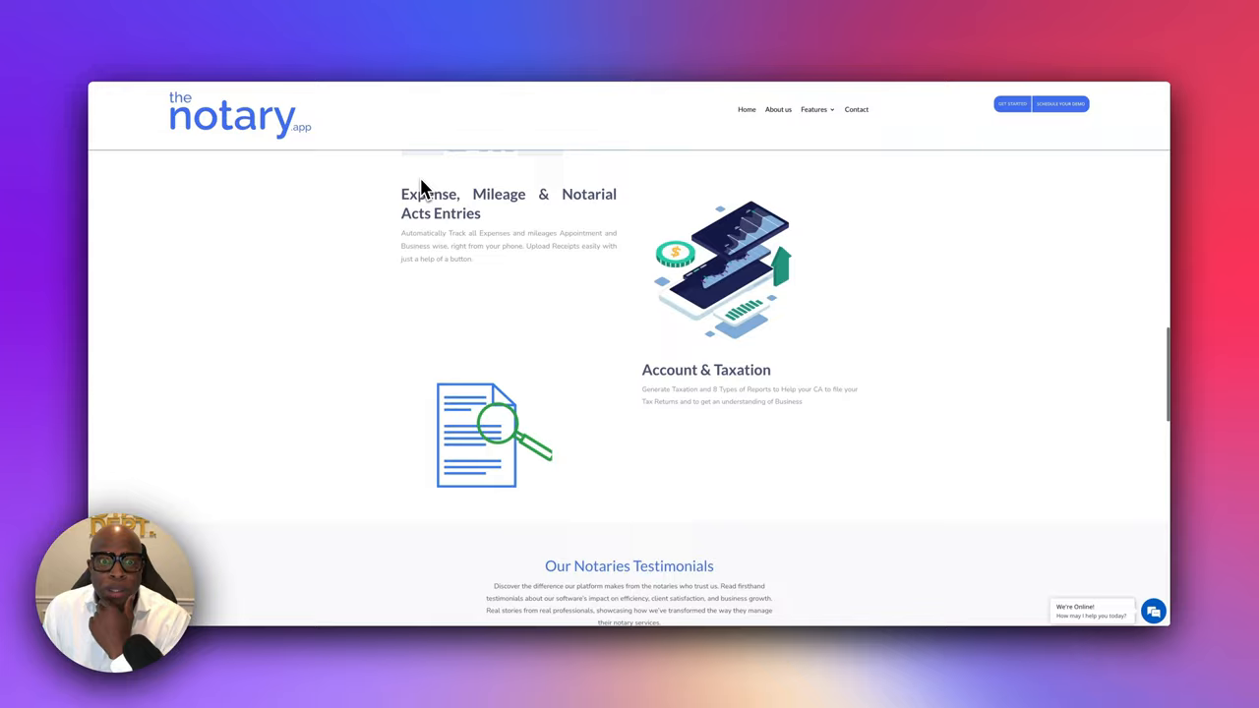
On notary.app, return to the top then reach 'What is included in your Notary Software?'
scroll("up", 3)
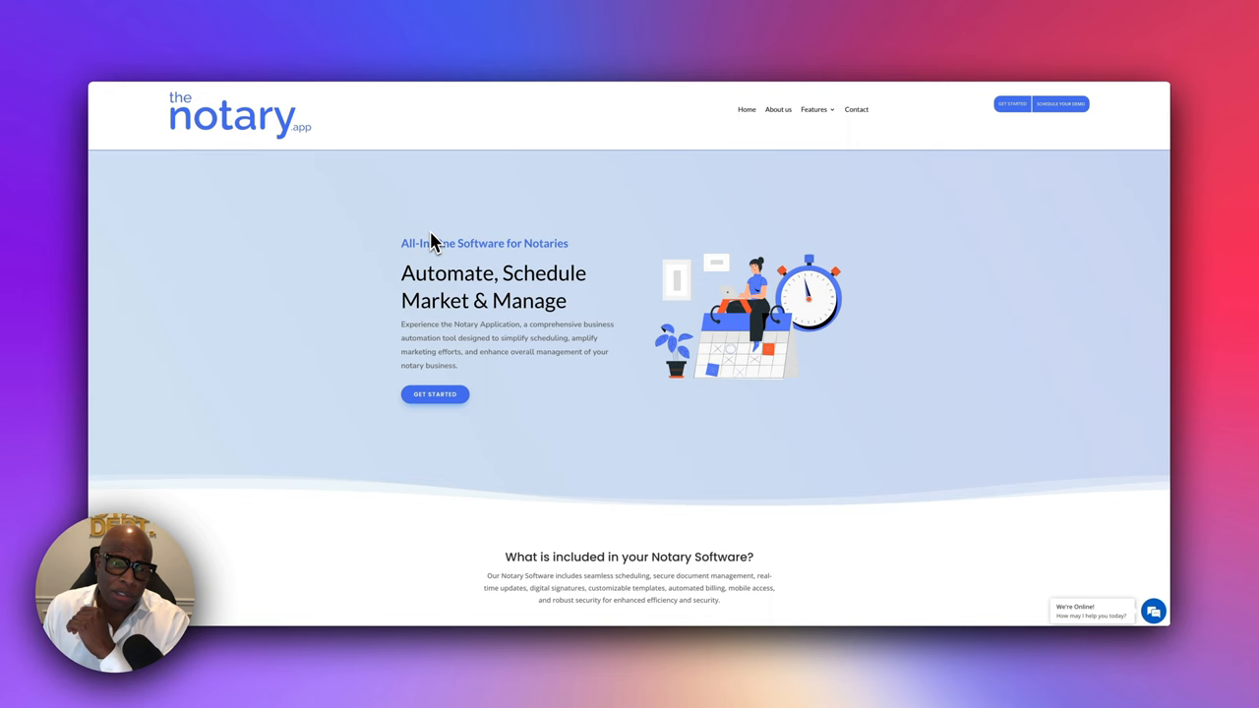
scroll("down", 3)
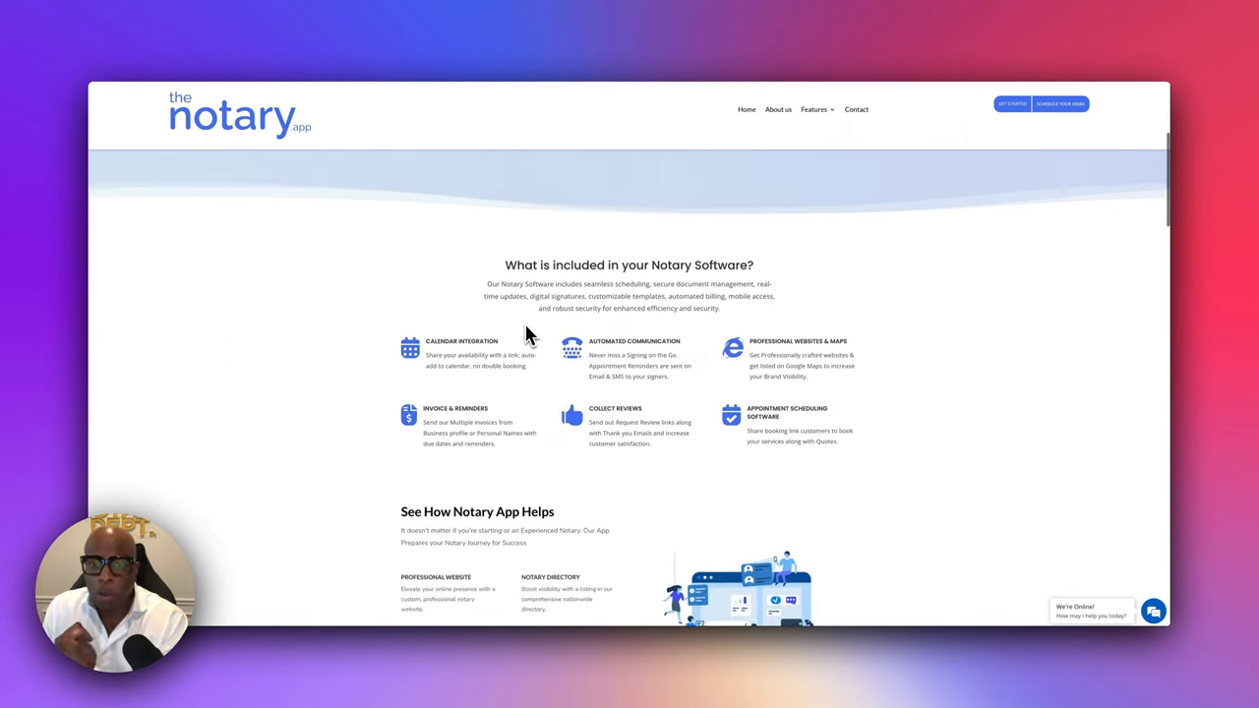
scroll("down", 3)
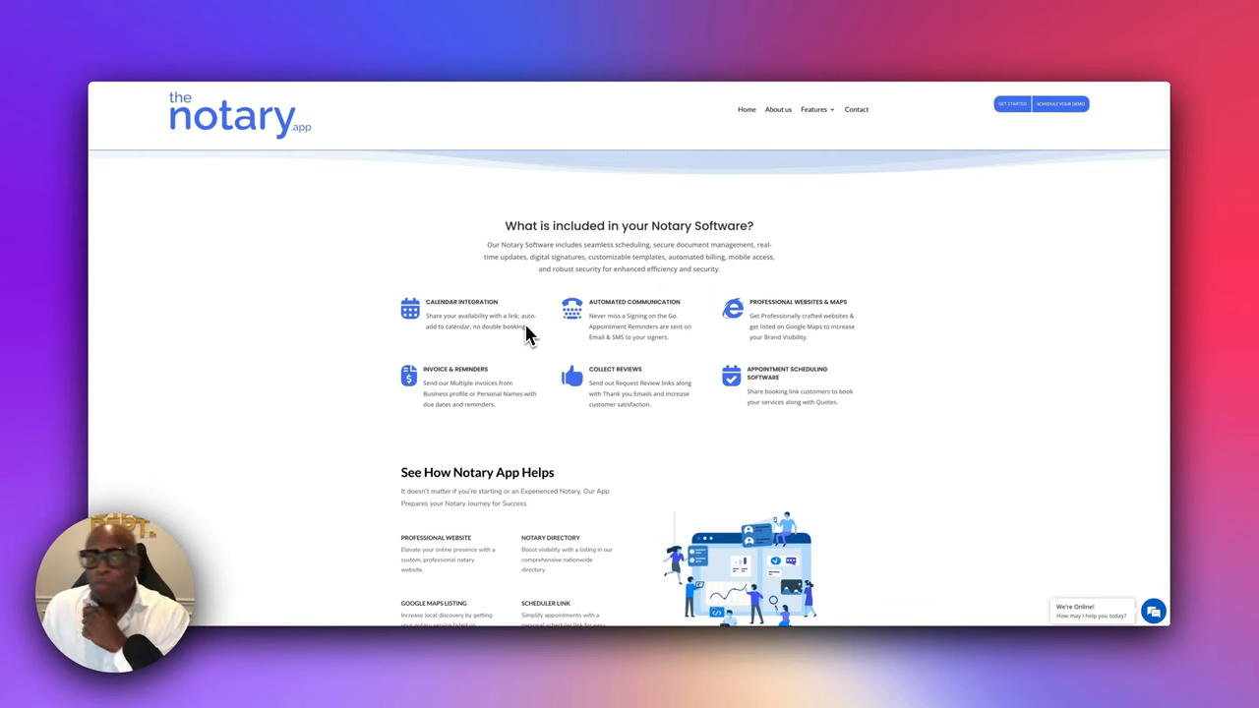
Move down through features, testimonials and Web/Mobile/Ad-Ons pricing to the FAQs and footer
scroll("down", 3)
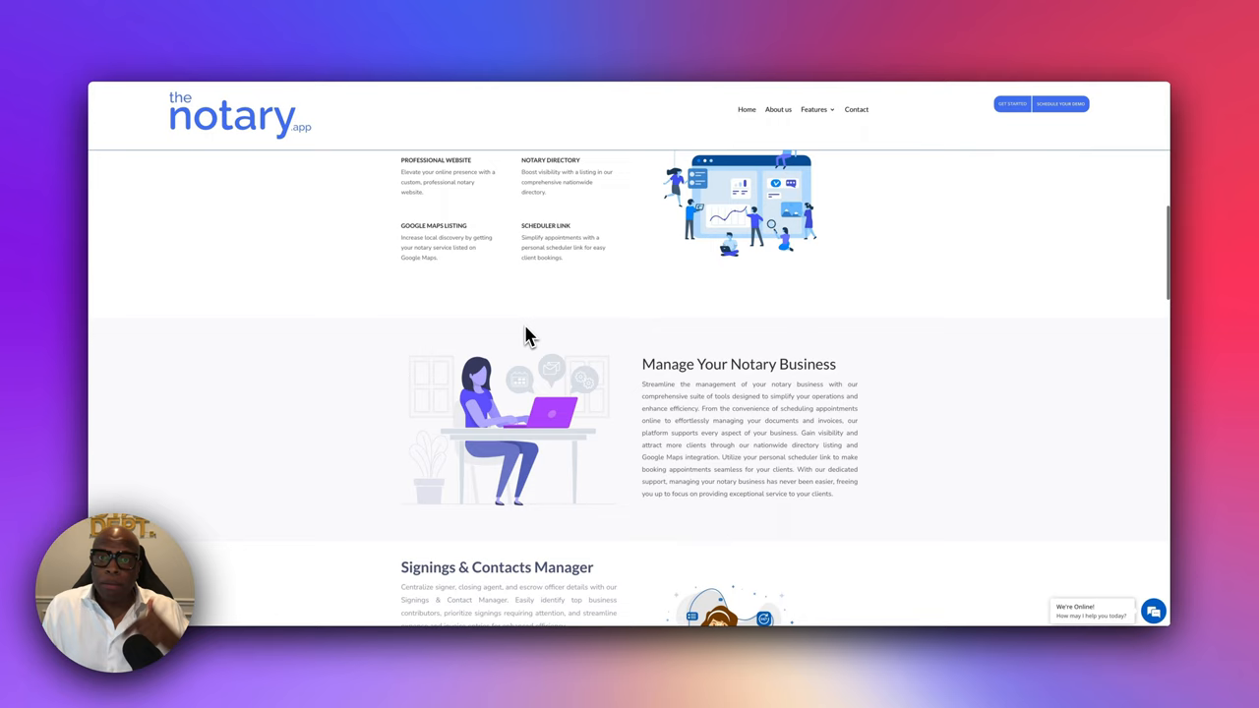
scroll("down", 3)
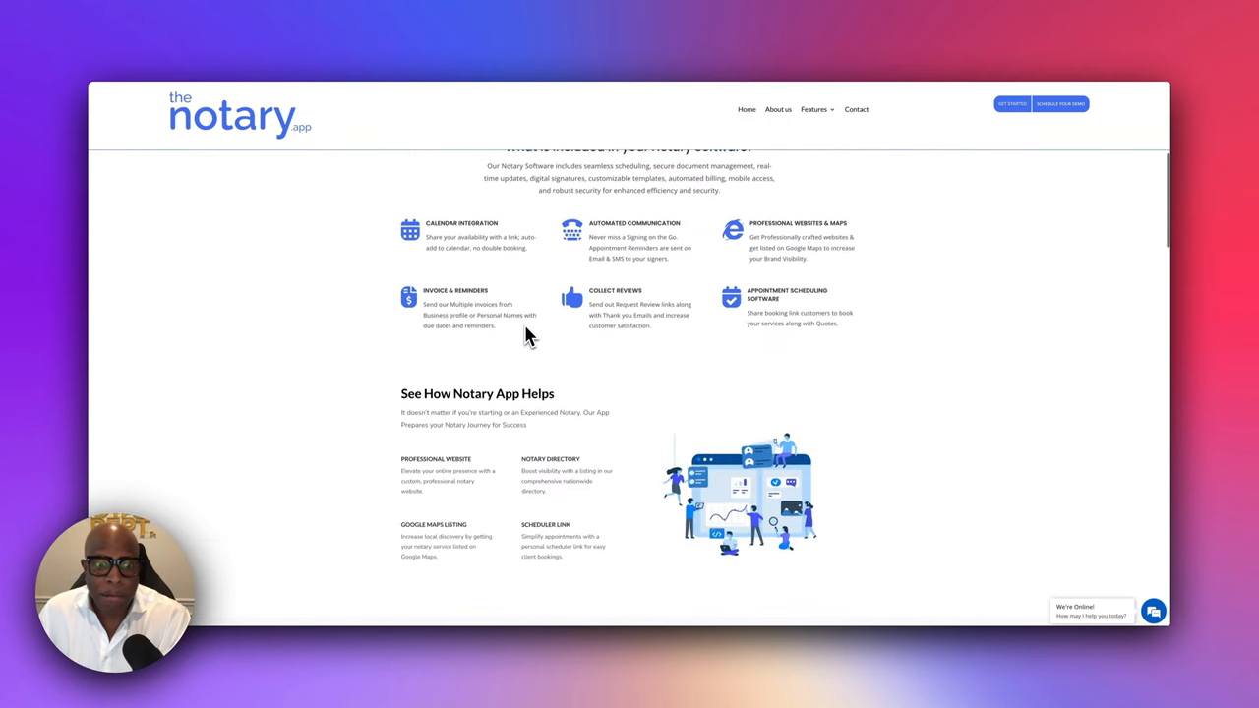
scroll("down", 3)
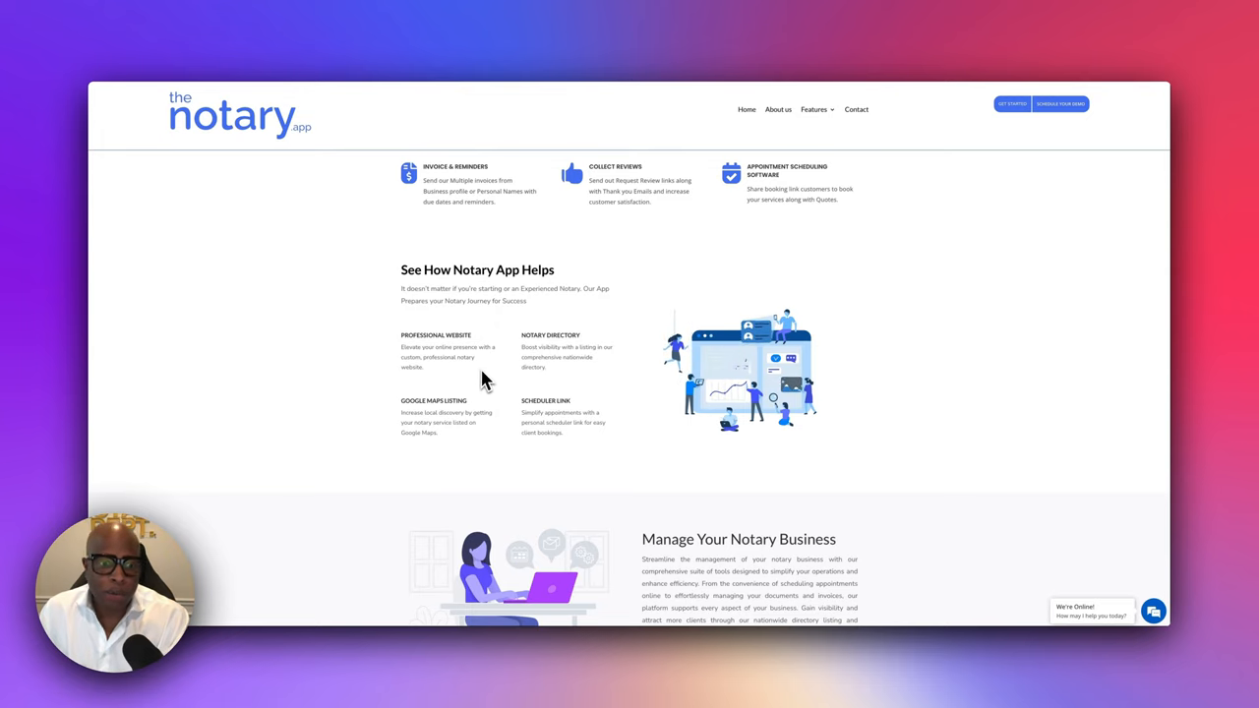
scroll("down", 3)
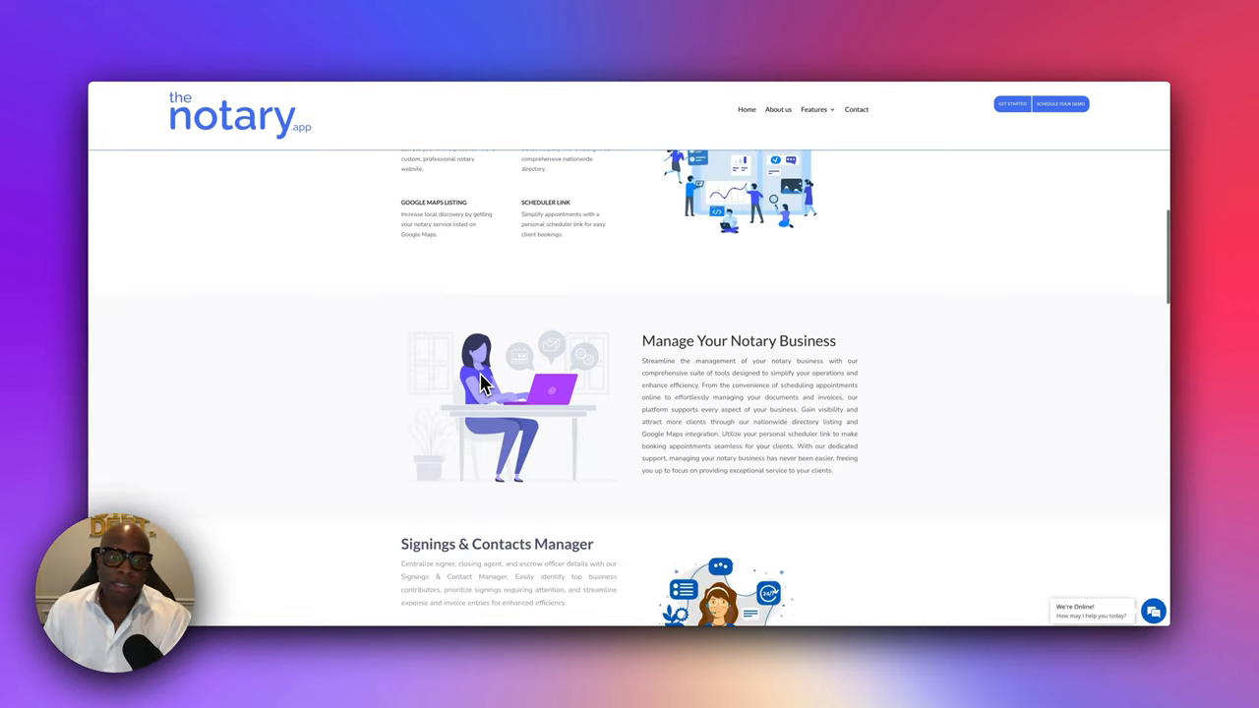
scroll("down", 3)
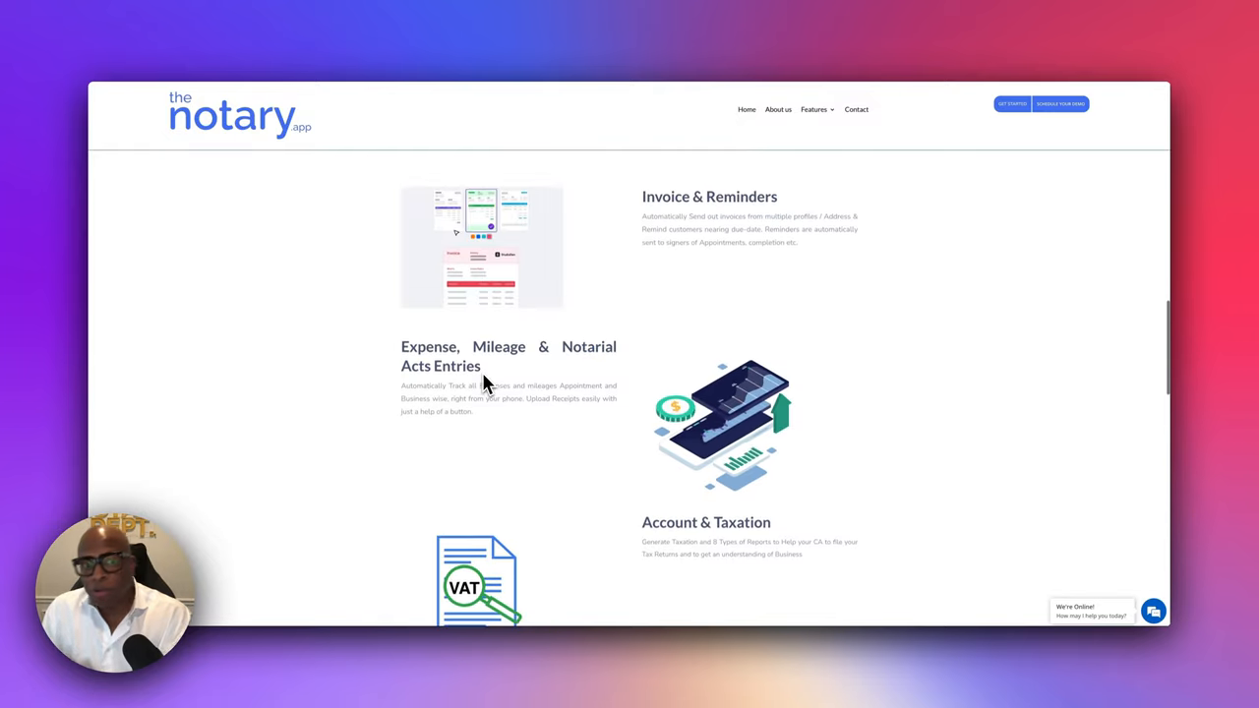
scroll("down", 3)
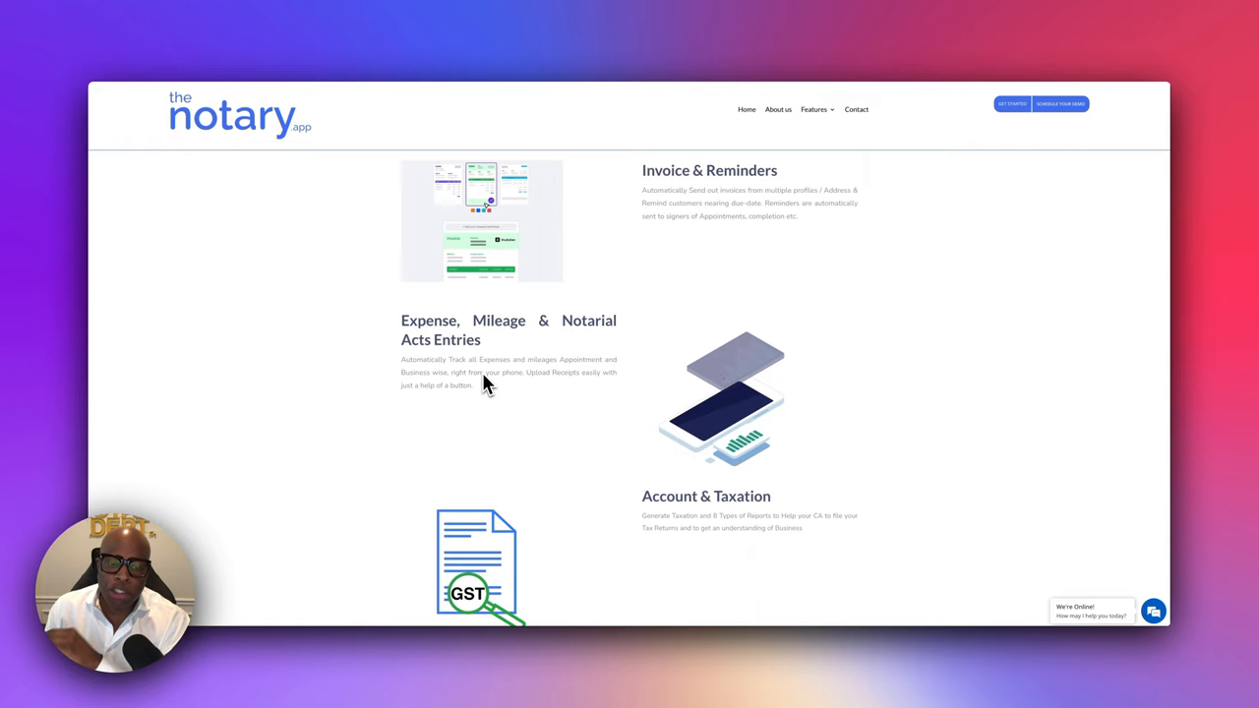
scroll("down", 3)
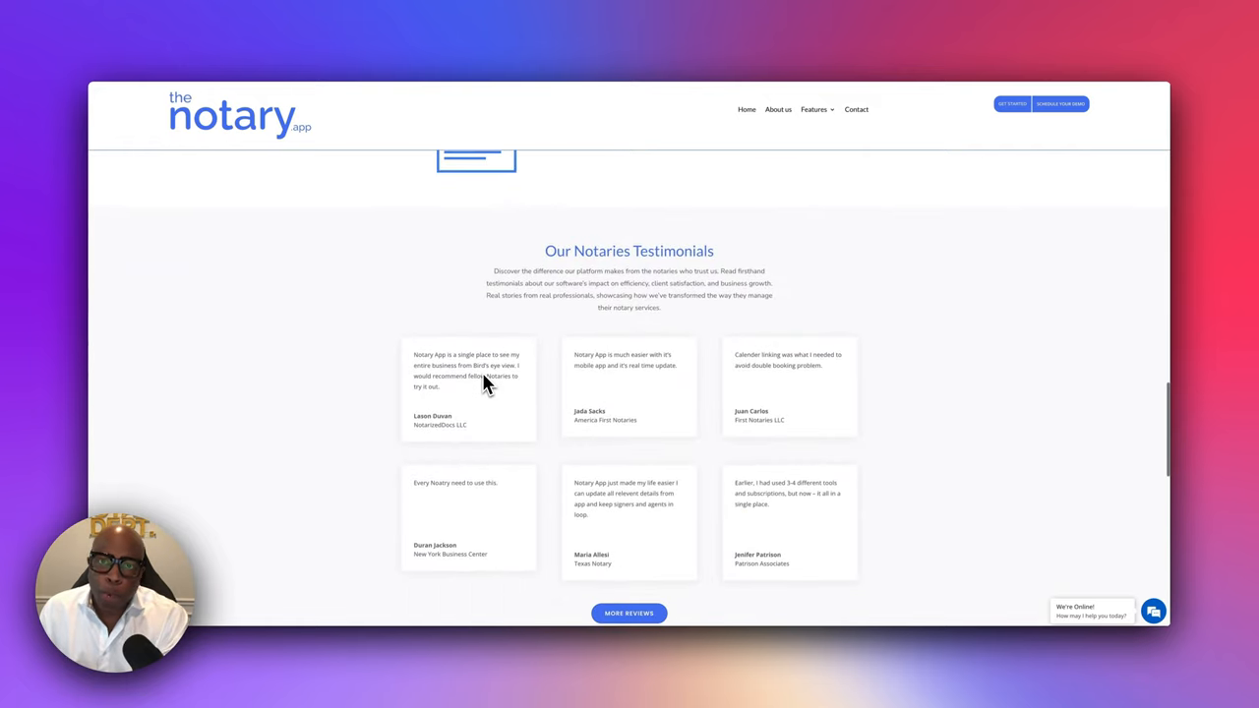
scroll("down", 3)
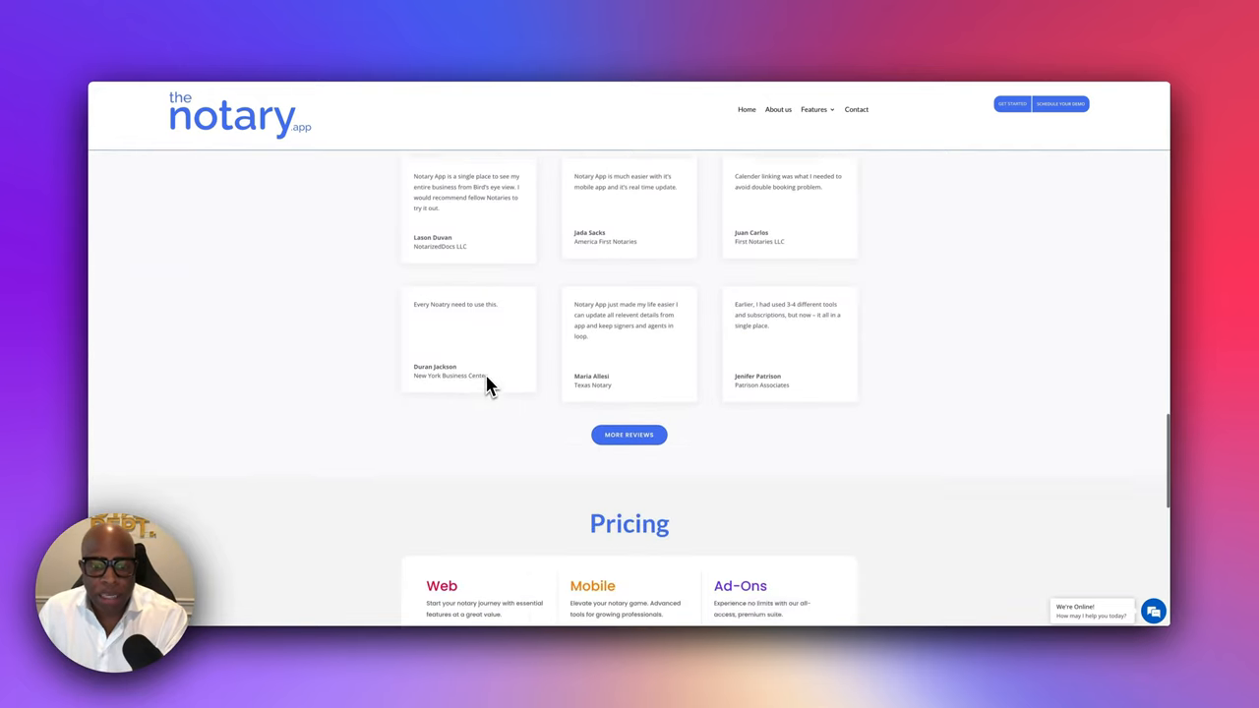
scroll("down", 3)
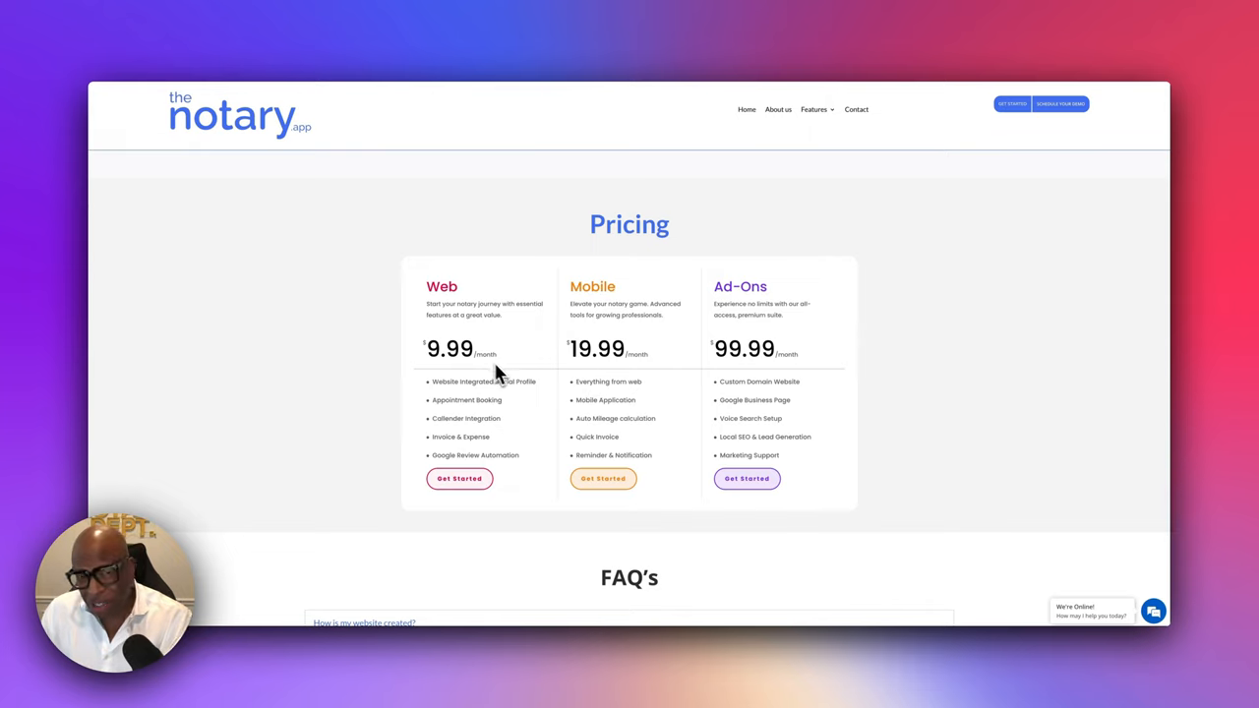
mouse_move(449, 356)
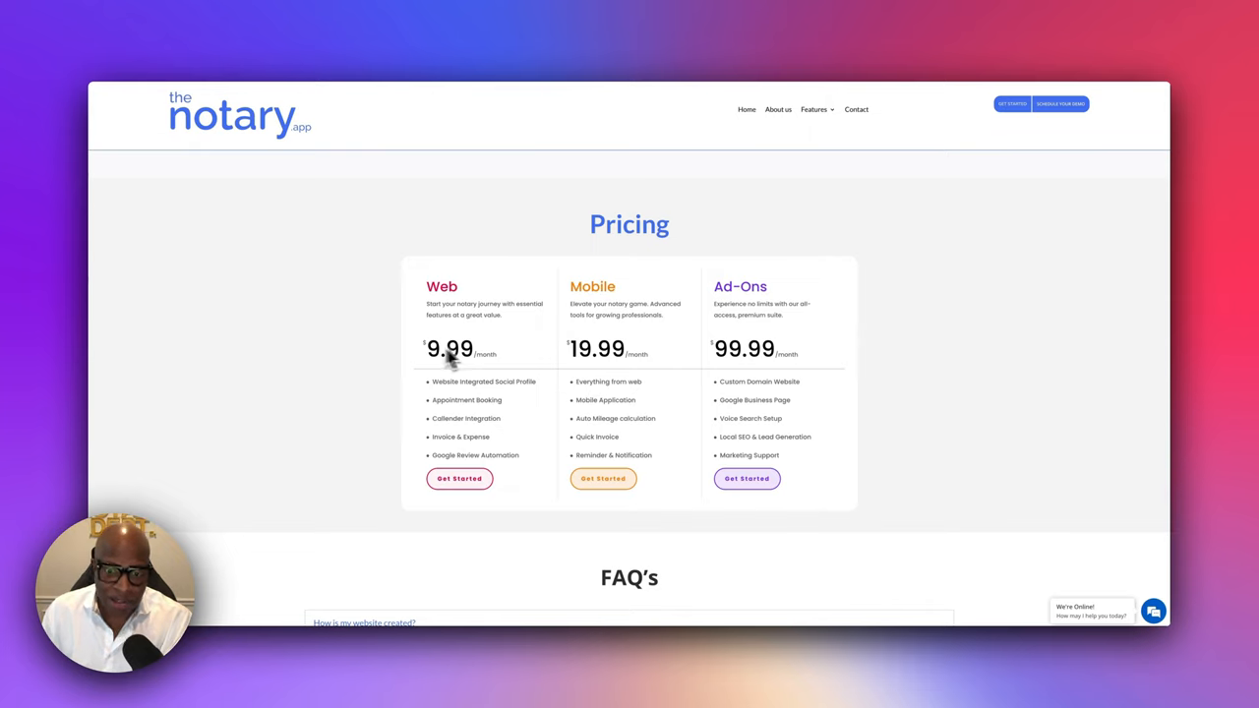
mouse_move(615, 354)
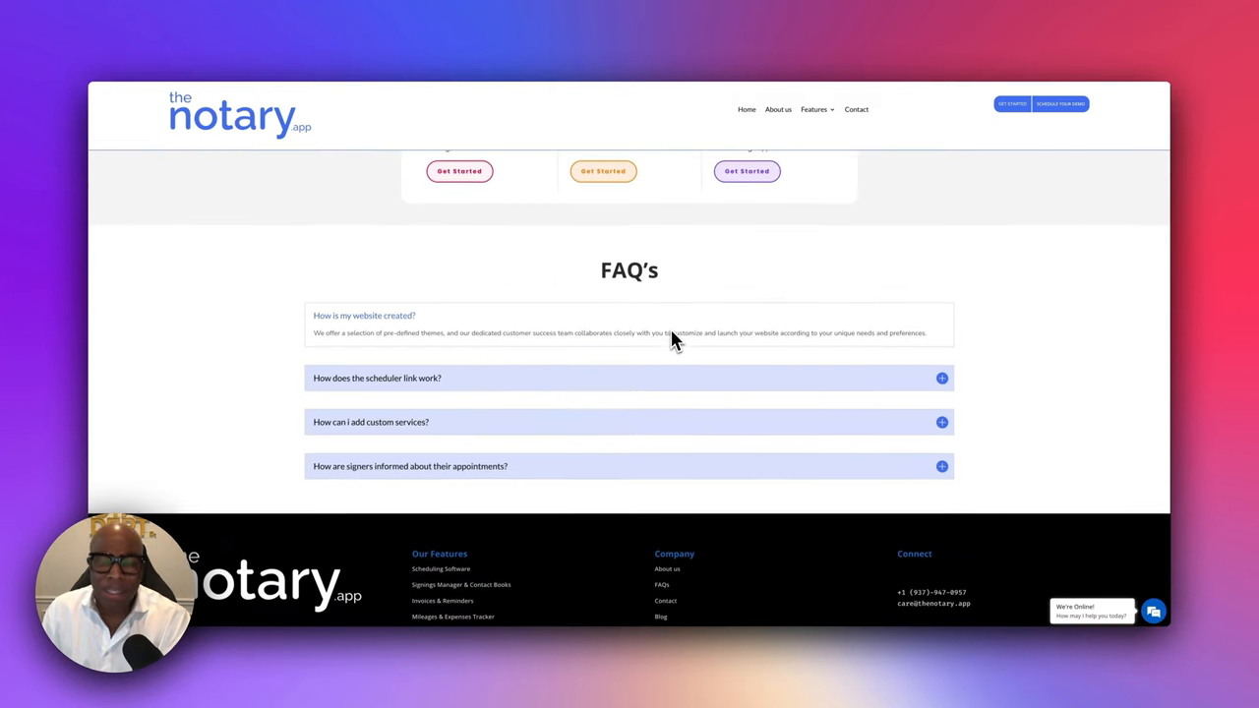
scroll("down", 3)
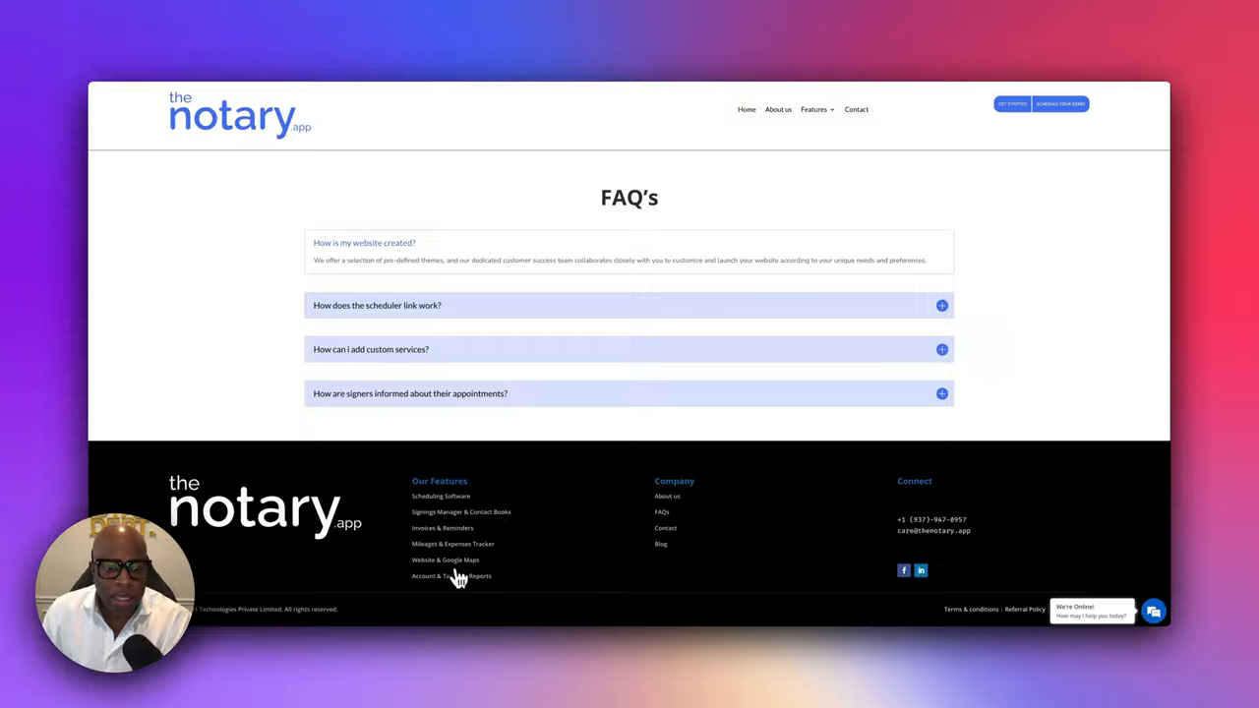
Reach the footer's Our Features links and land on the Website & Google Maps page
scroll("down", 3)
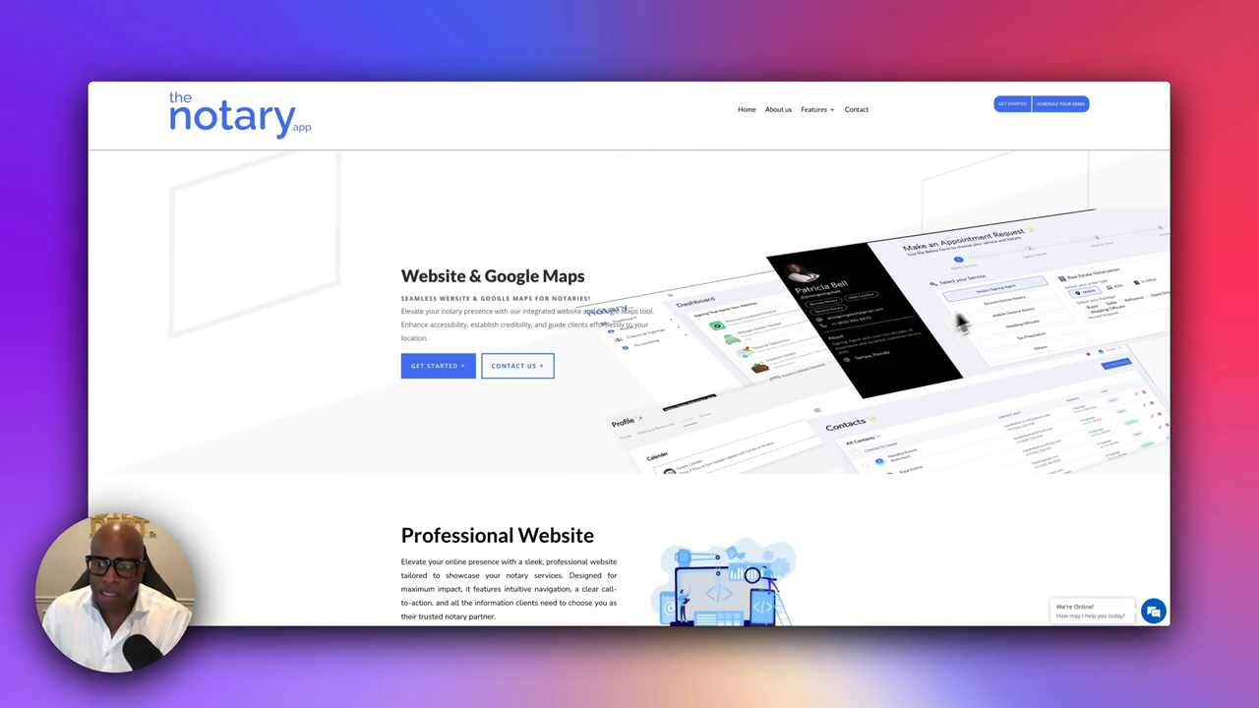
scroll("down", 3)
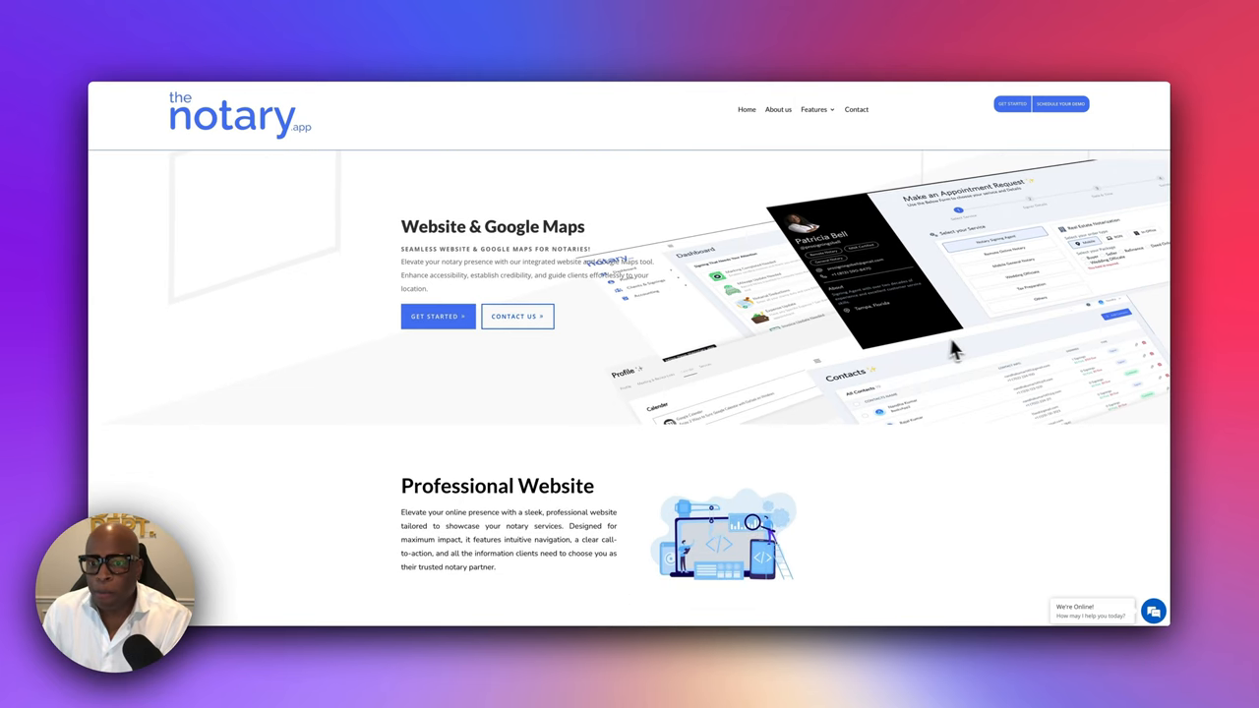
mouse_move(875, 307)
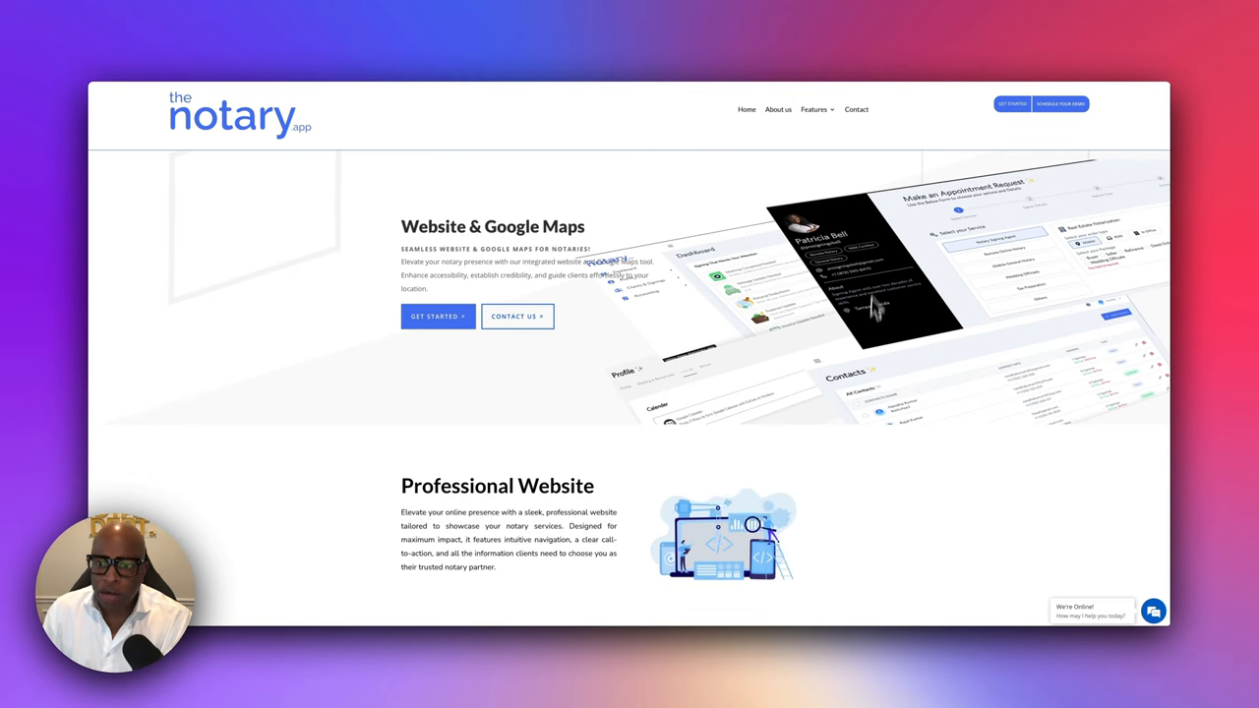
mouse_move(989, 268)
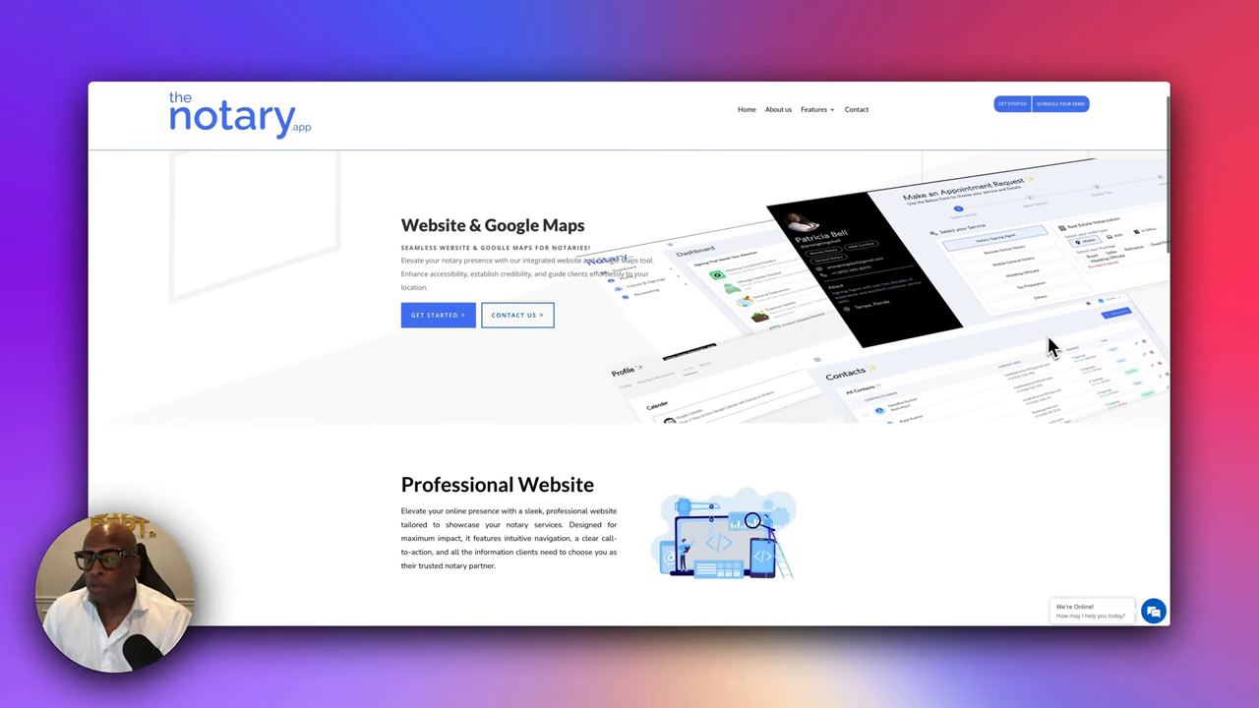
scroll("down", 3)
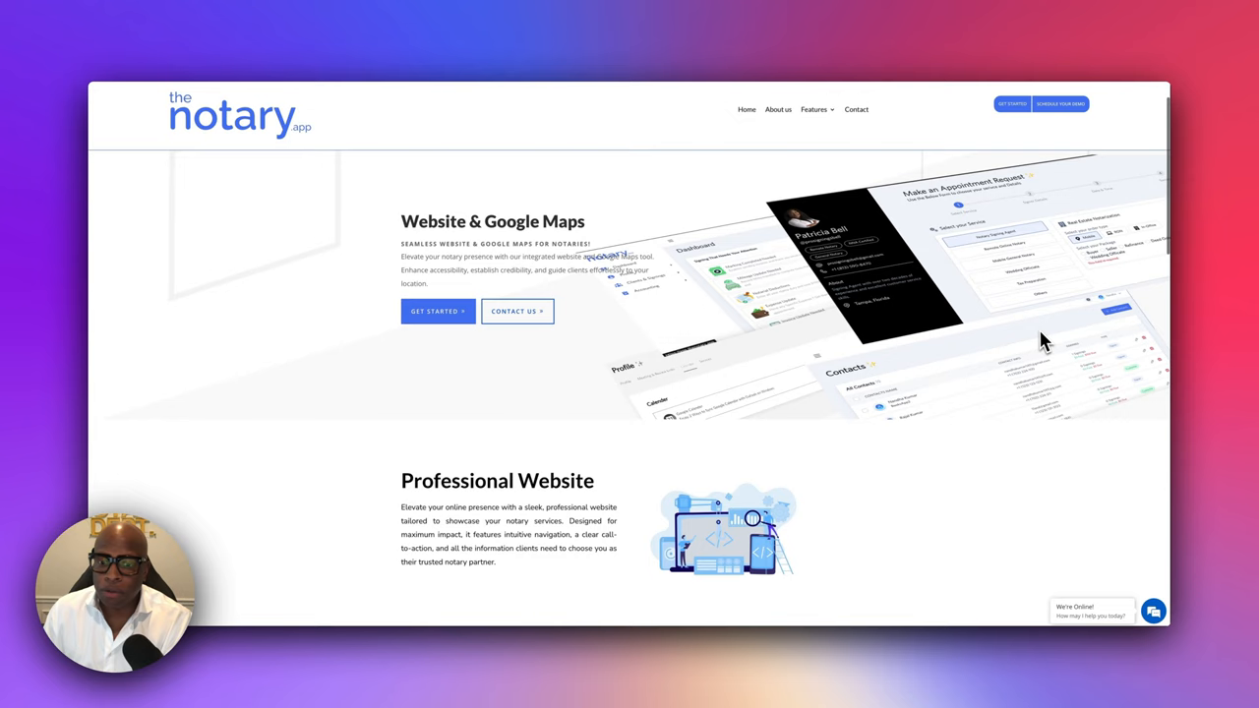
mouse_move(1031, 337)
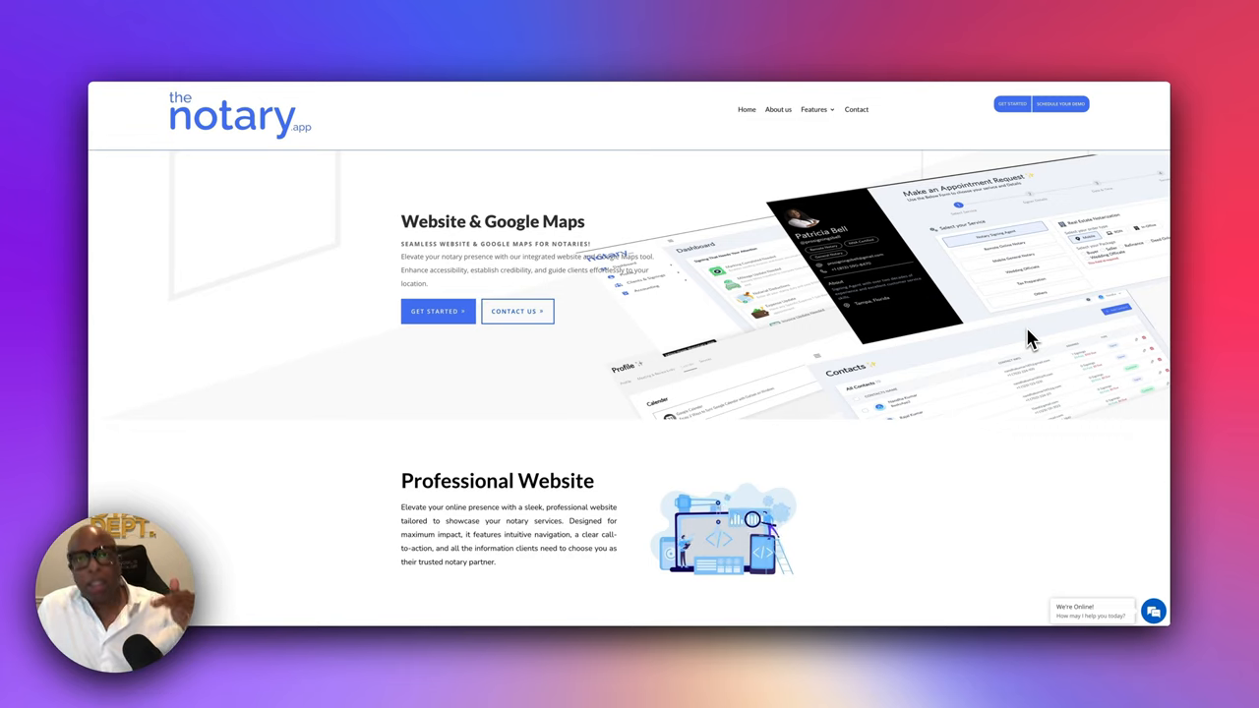
mouse_move(1035, 376)
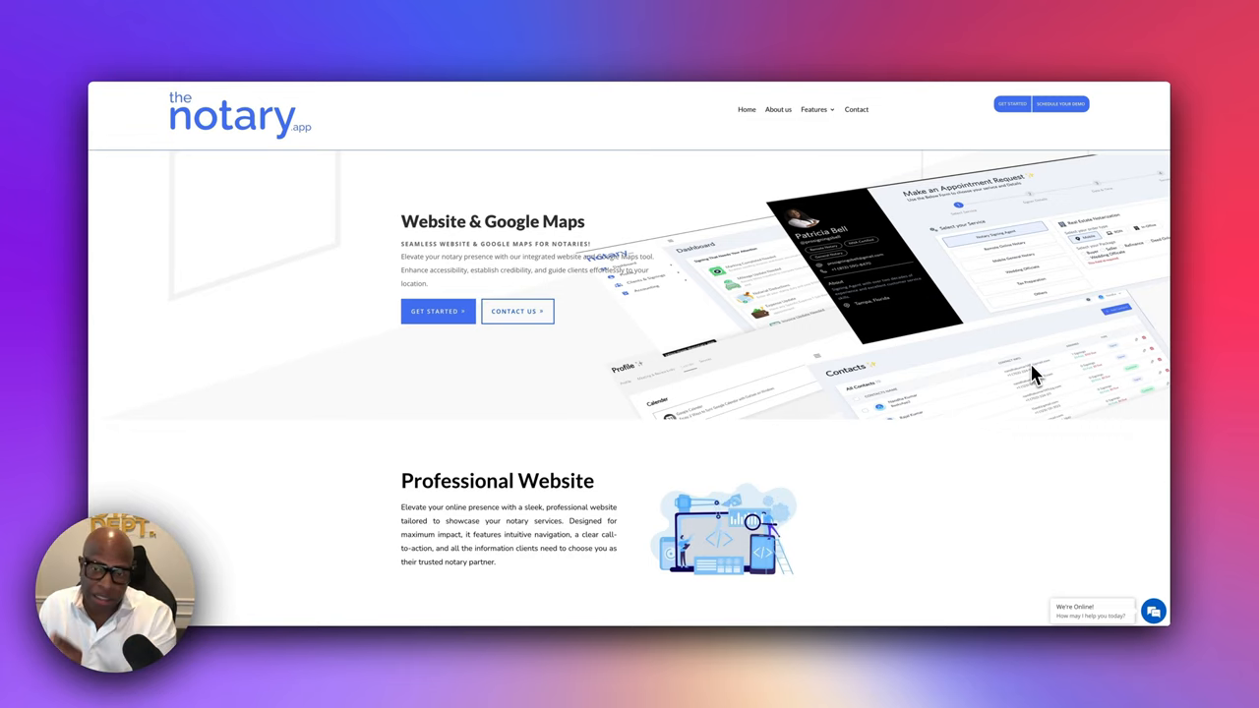
Look further down the Website & Google Maps page before switching to The Notary Commission site
scroll("down", 3)
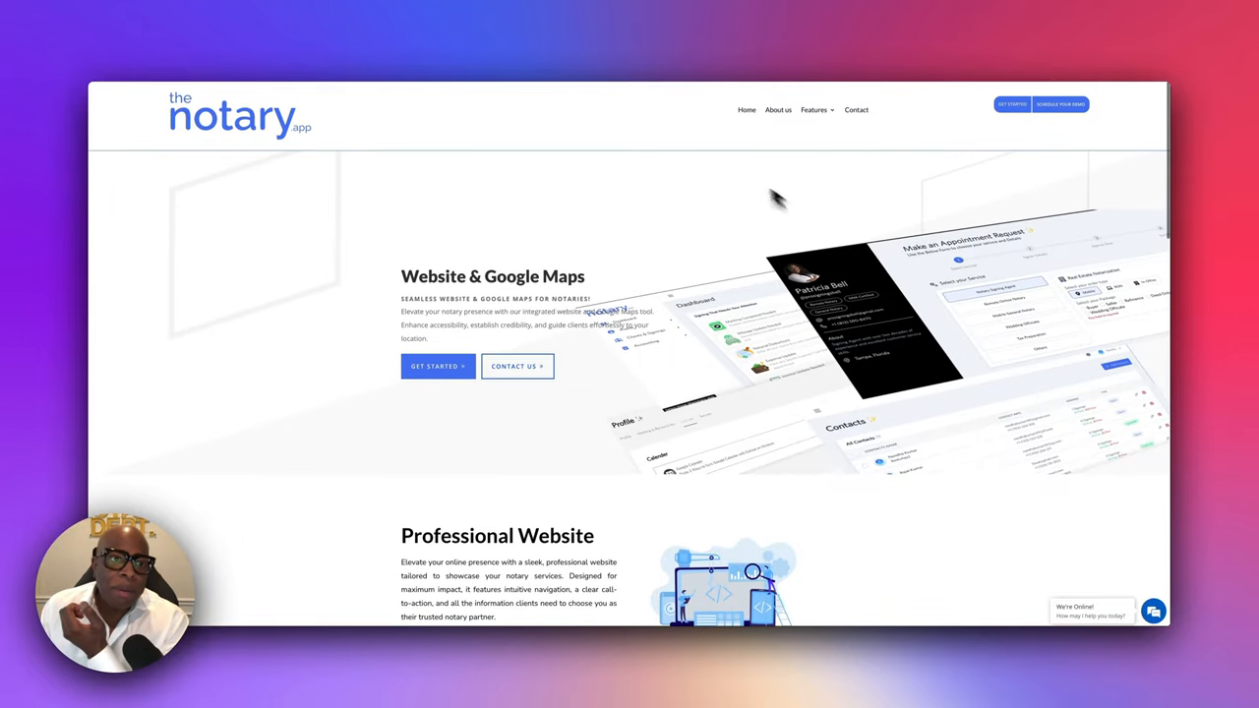
mouse_move(374, 51)
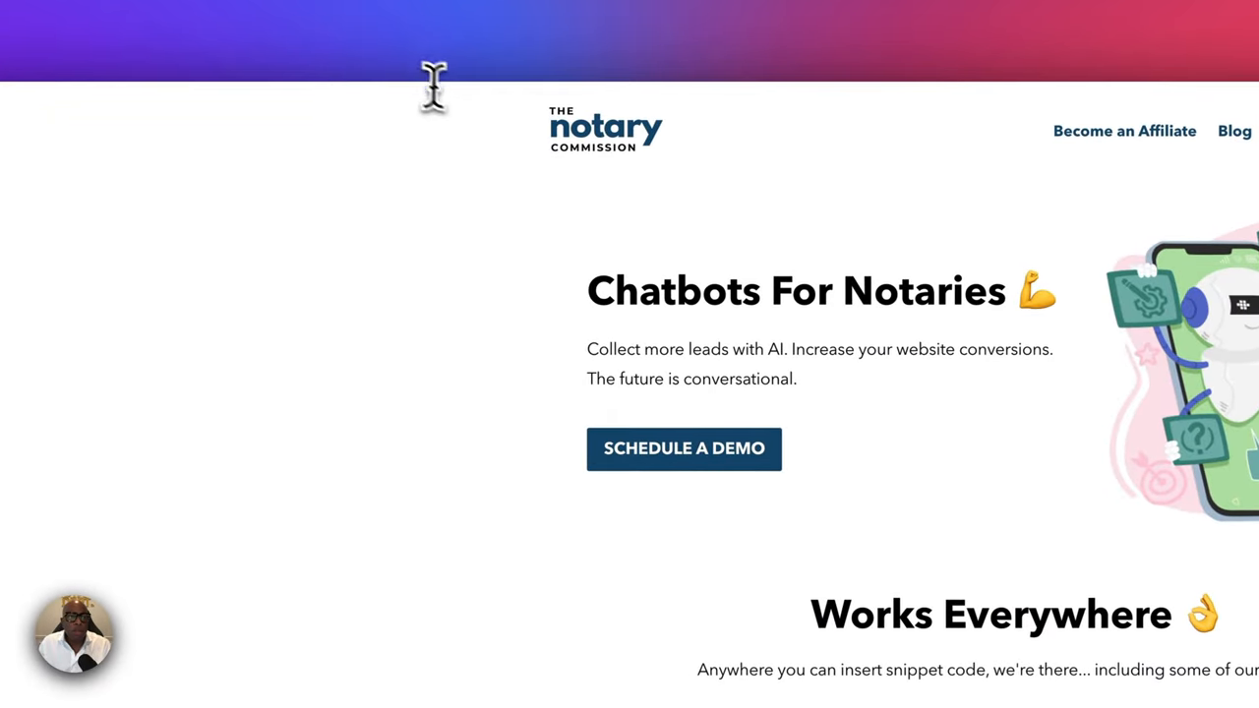
On The Notary Commission home page, start a Chatty Bot conversation from the bottom-right widget
scroll("down", 3)
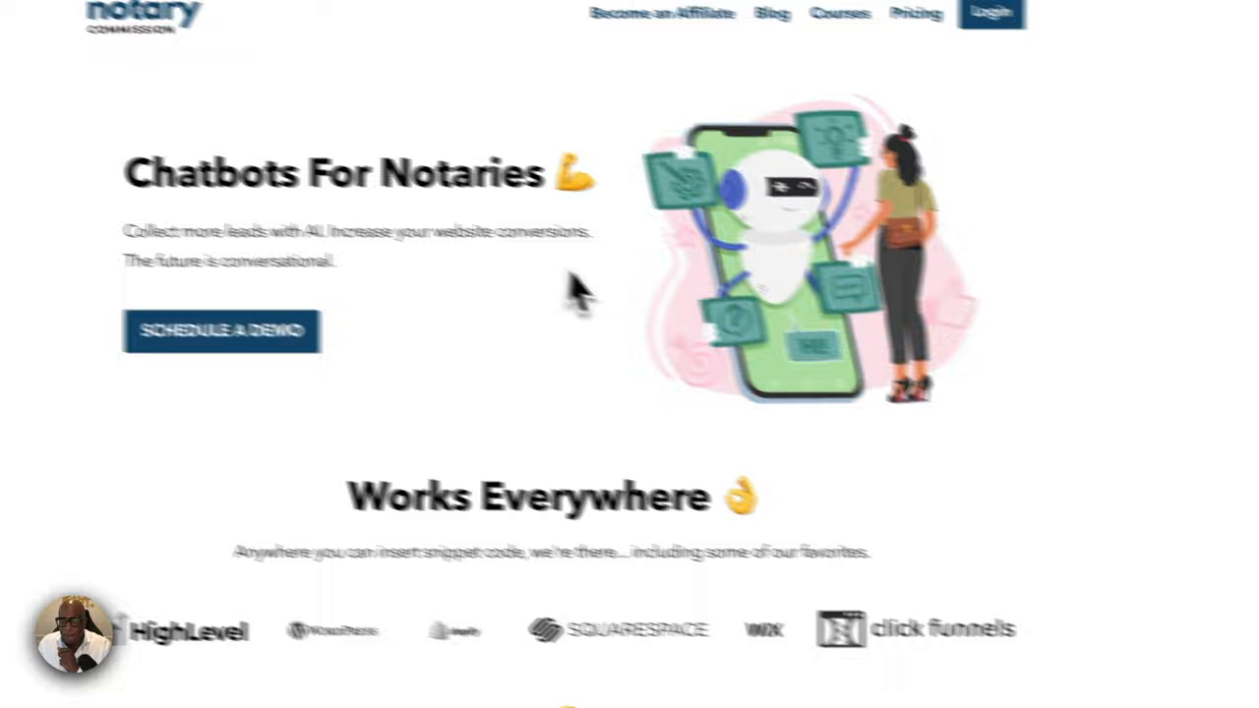
scroll("down", 3)
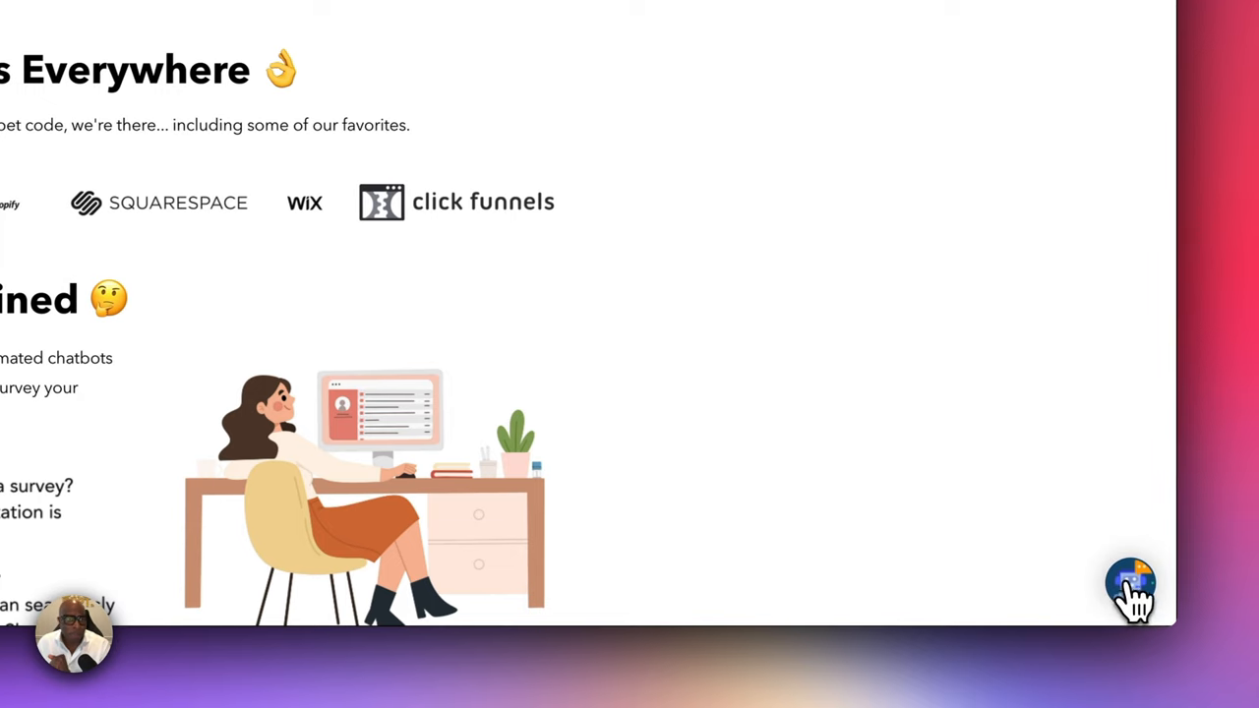
left_click(1129, 590)
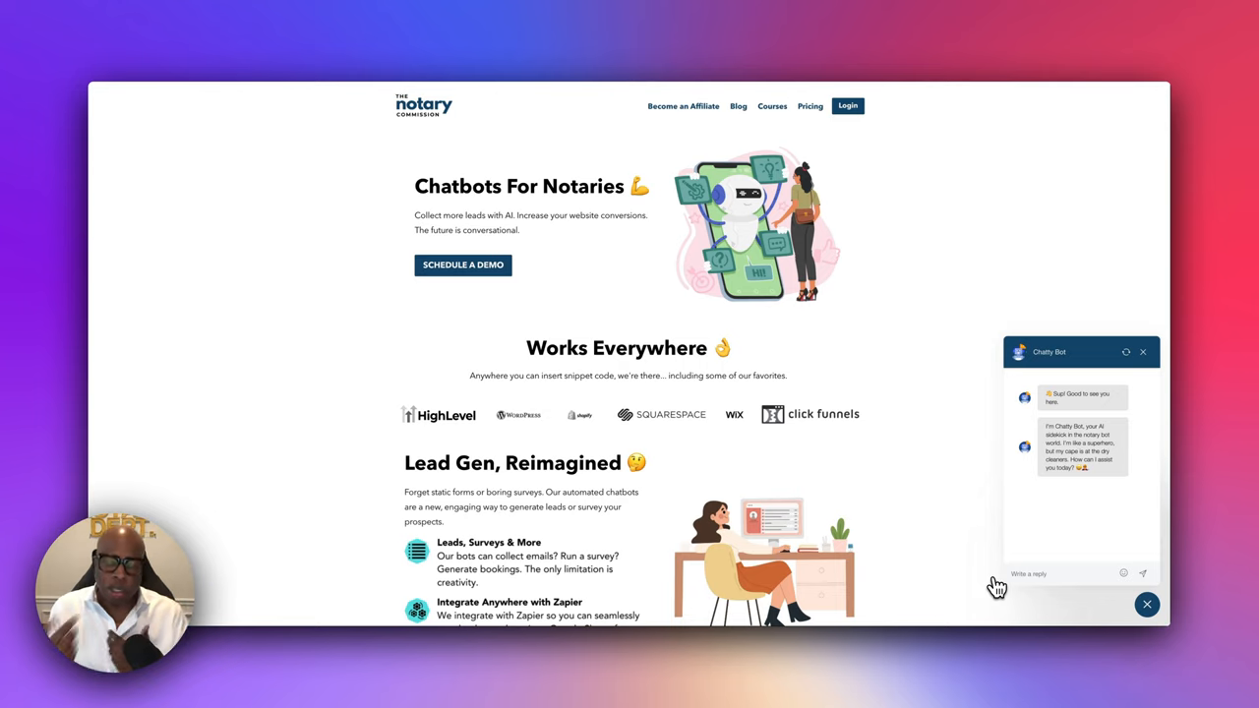
mouse_move(1044, 511)
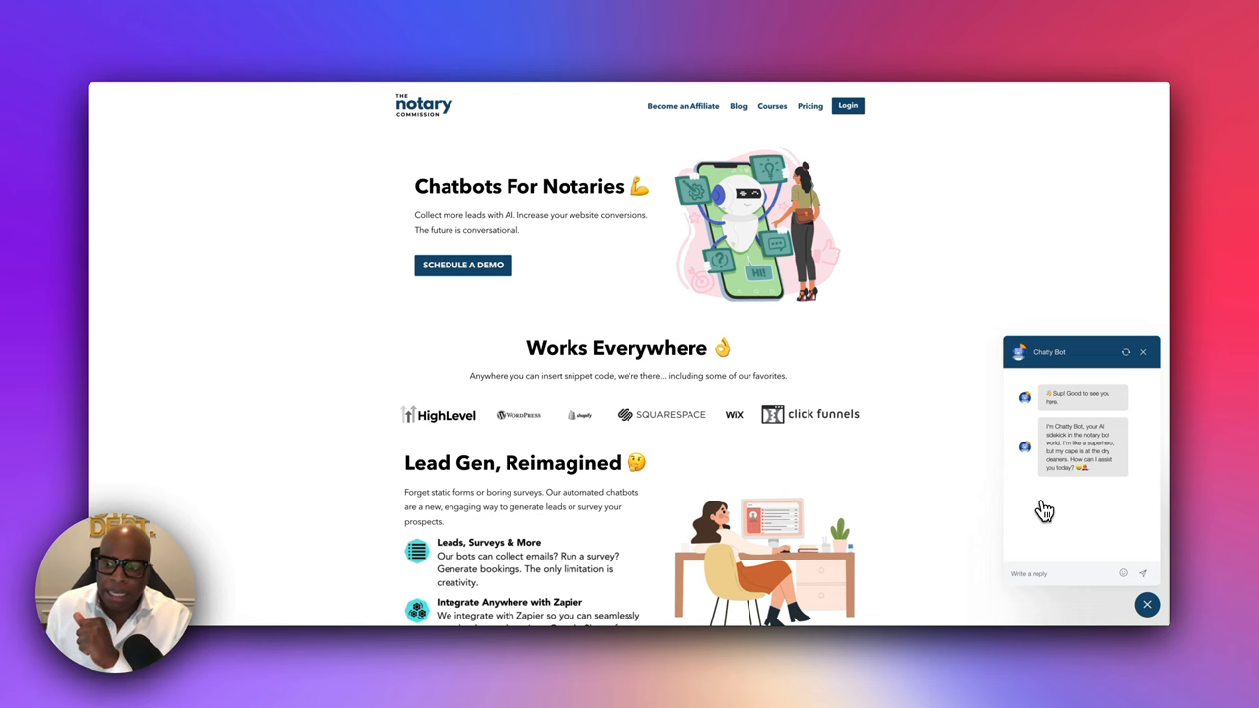
Bring the 'Simple, Transparent Pricing' Lead Bot, A.I. Bot and A.I. Lead Bot cards into view
scroll("down", 3)
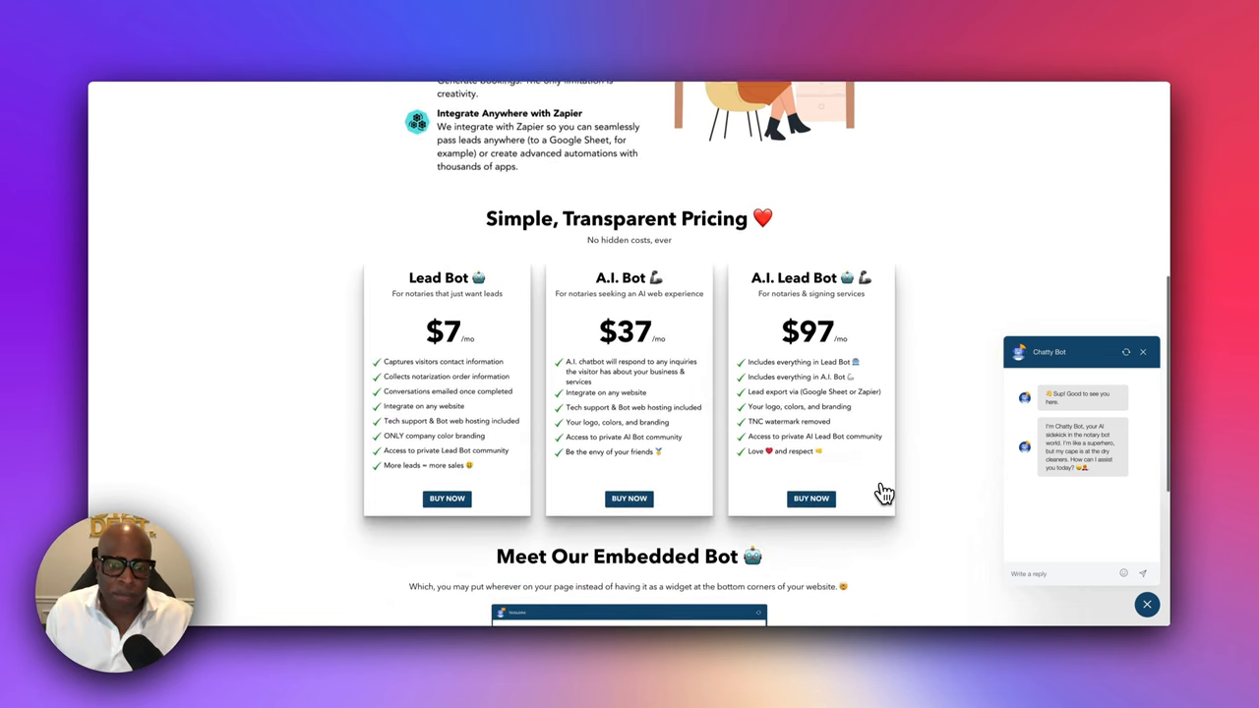
scroll("down", 3)
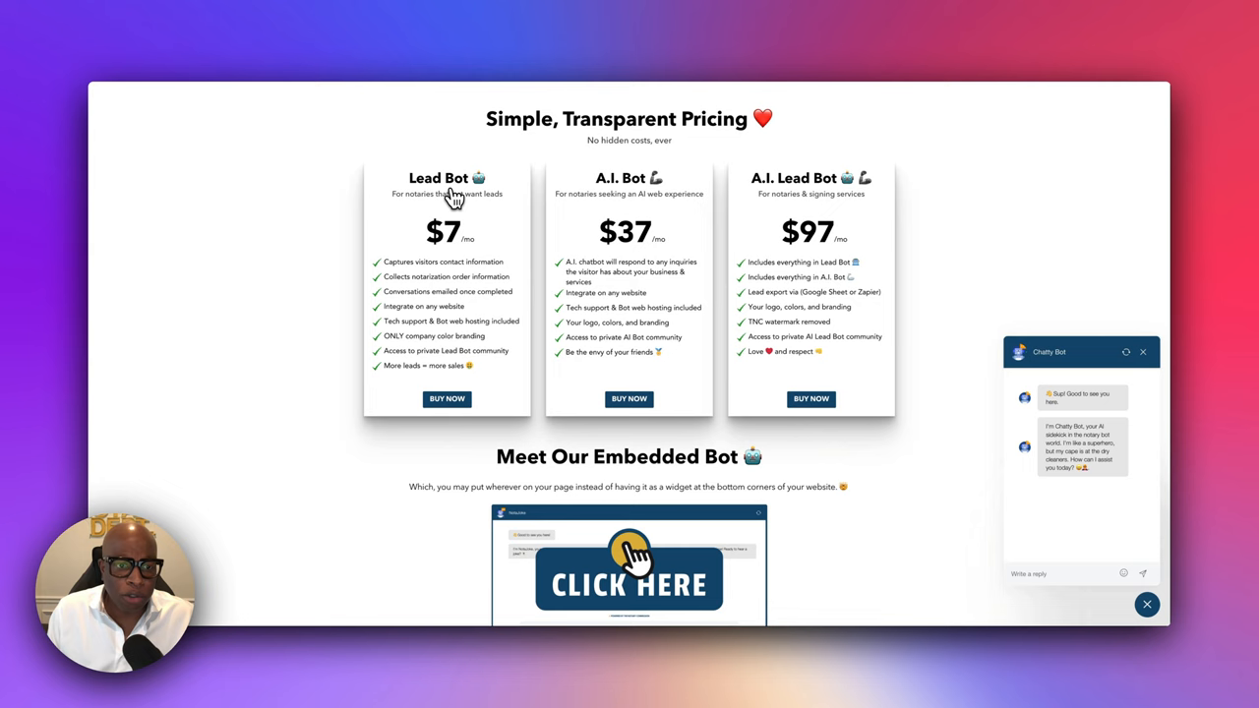
mouse_move(548, 184)
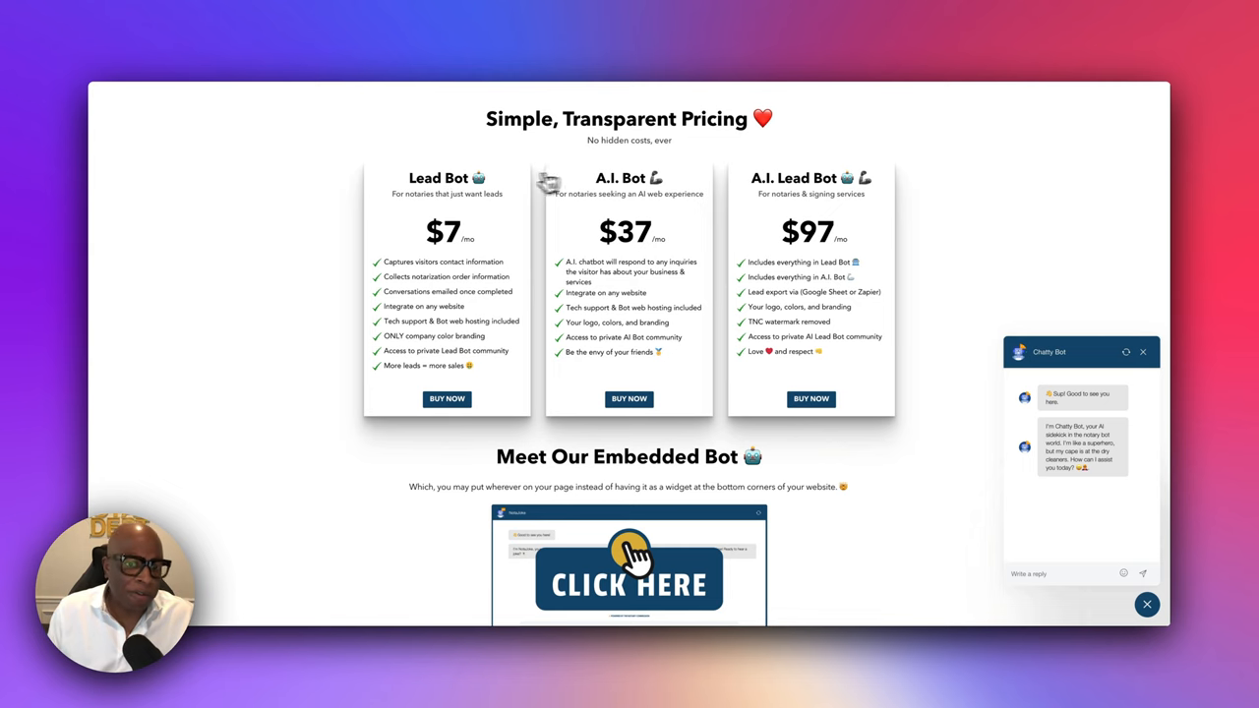
scroll("down", 3)
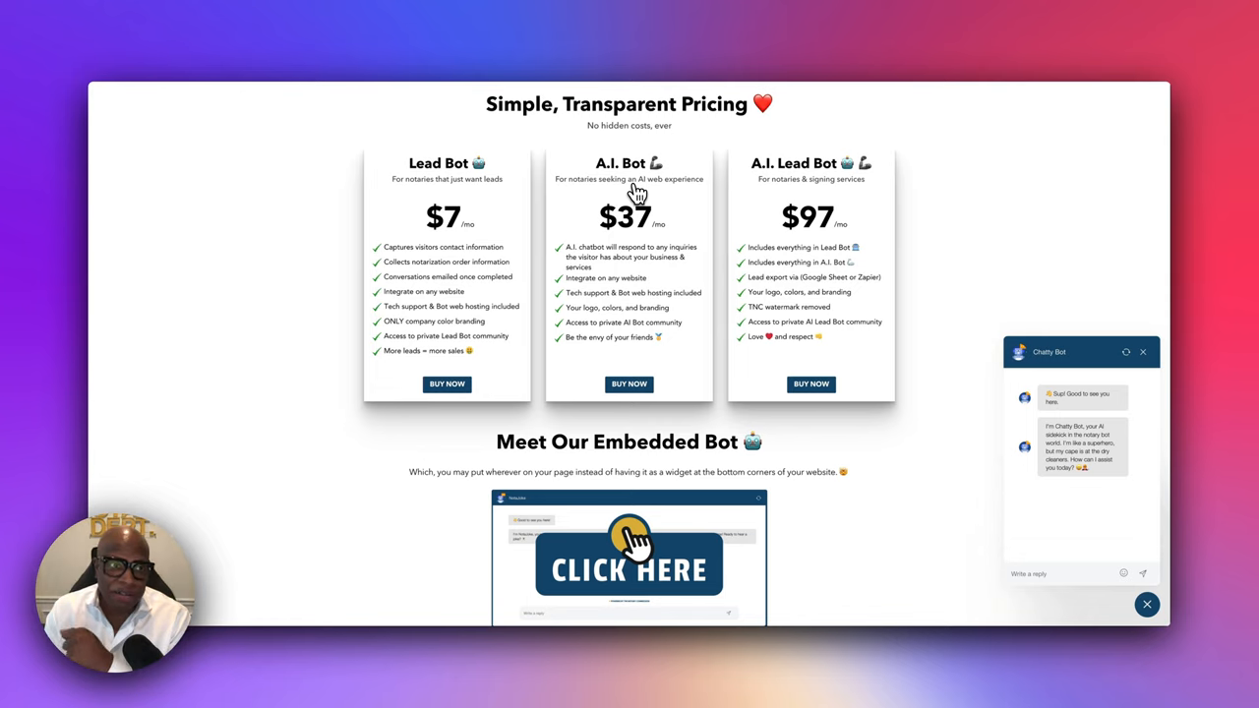
mouse_move(969, 290)
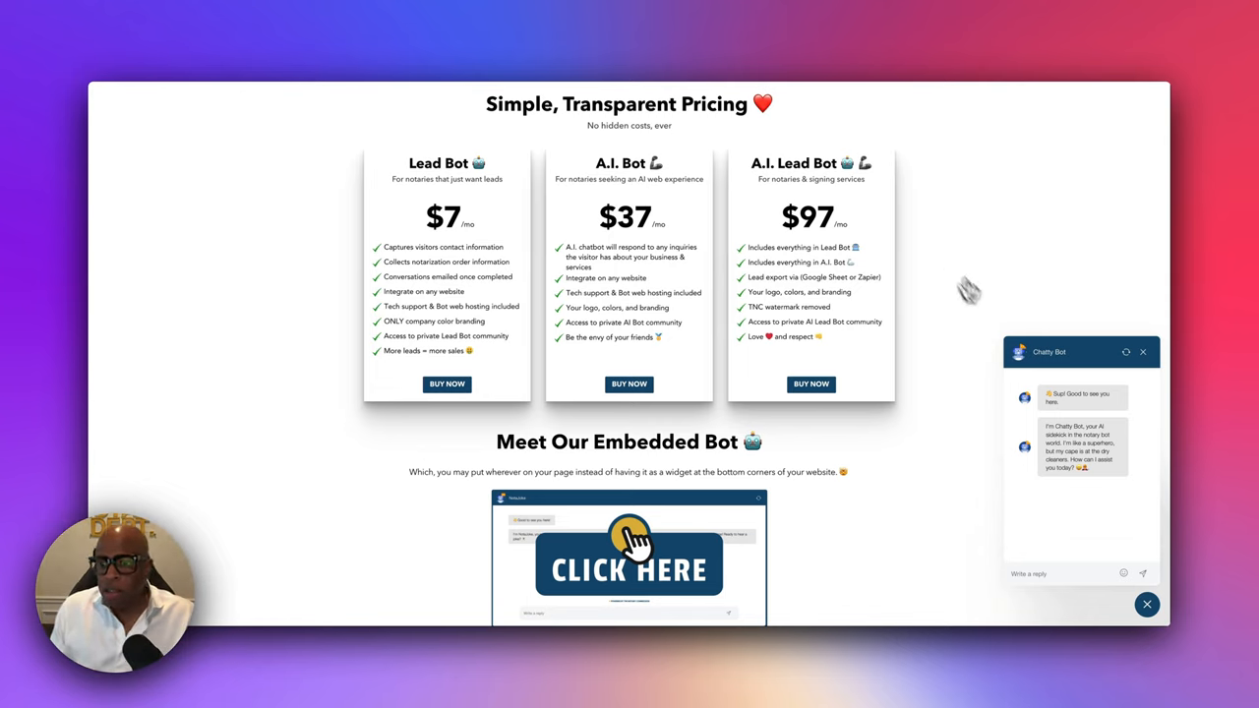
scroll("down", 3)
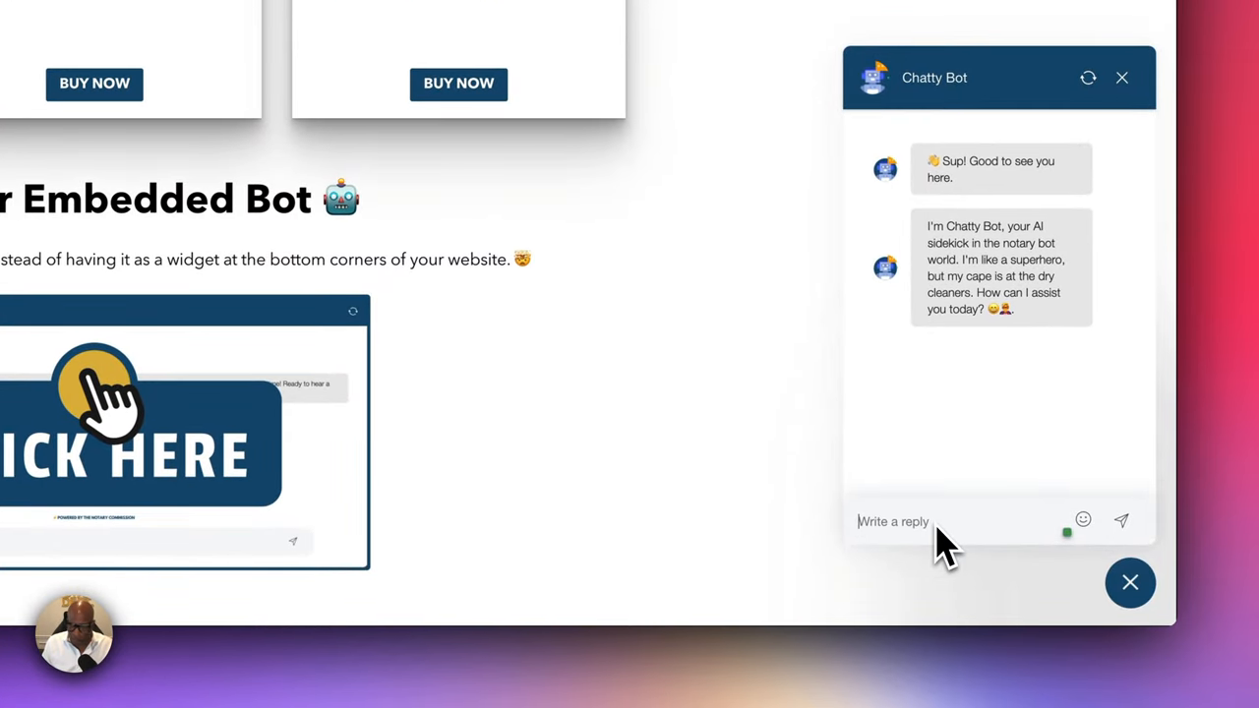
Ask Chatty Bot 'how are you', then 'tell me a joke' to get a notary joke
type("heow")
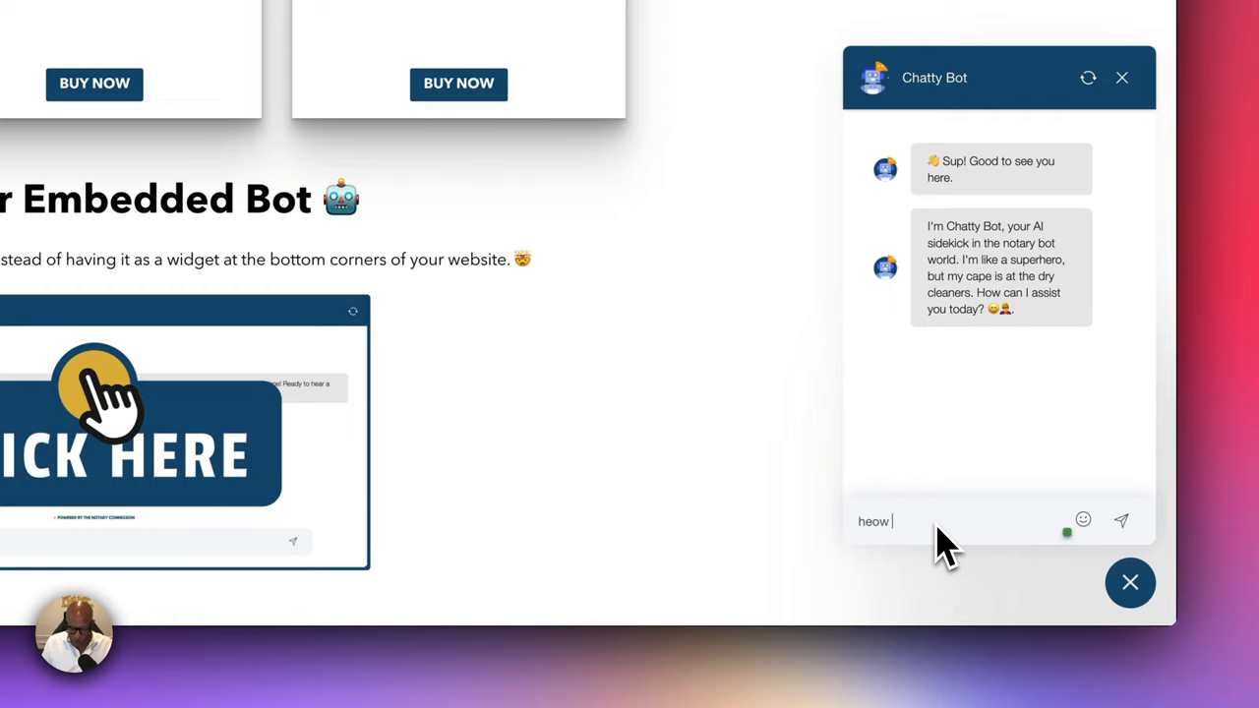
key("Backspace")
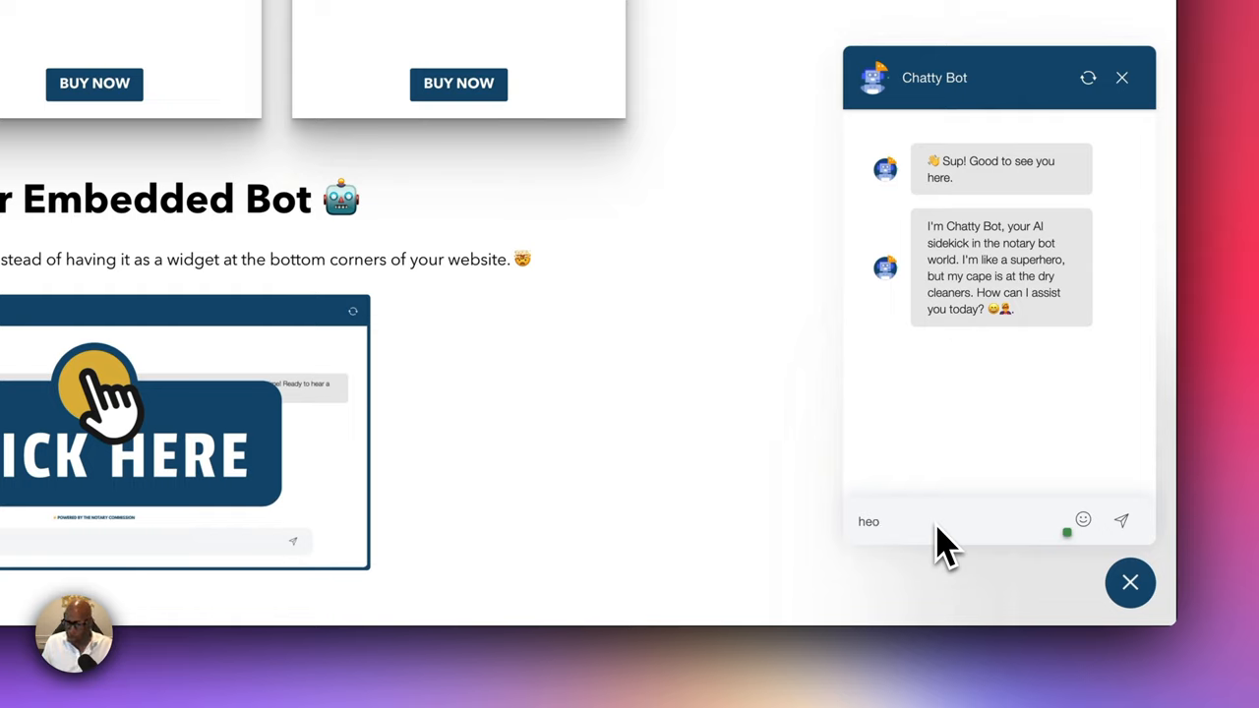
type("how are you")
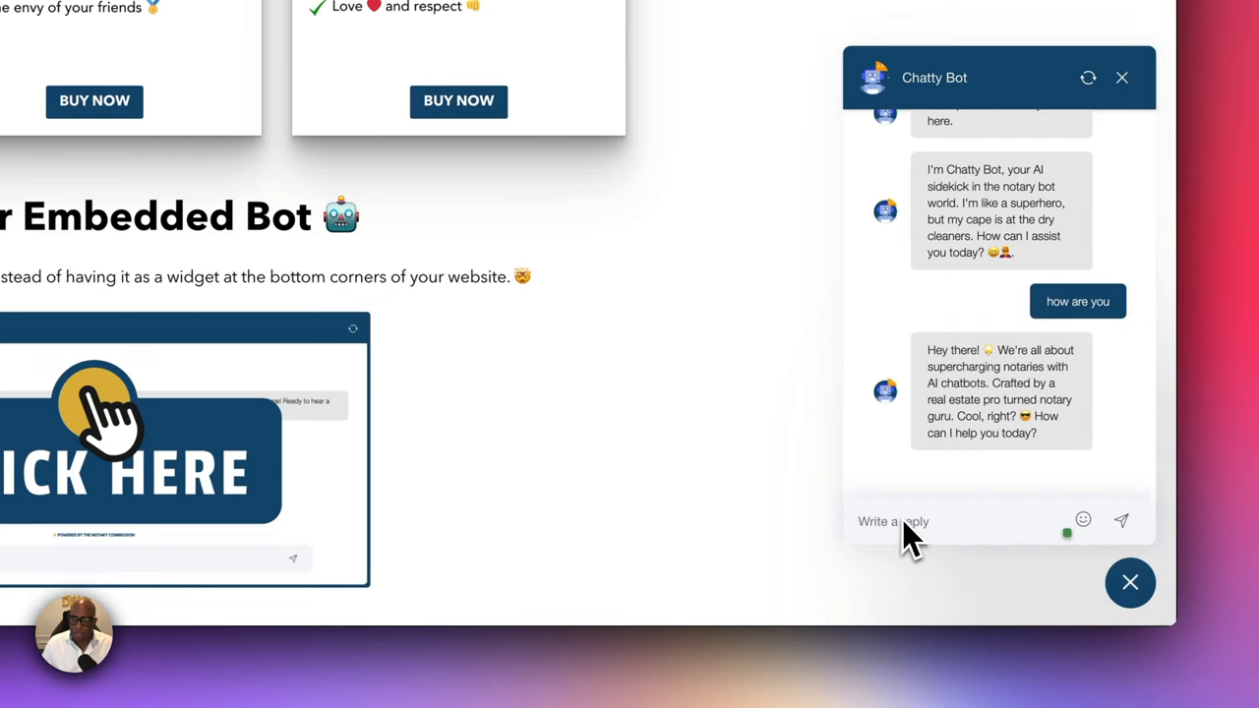
type("te")
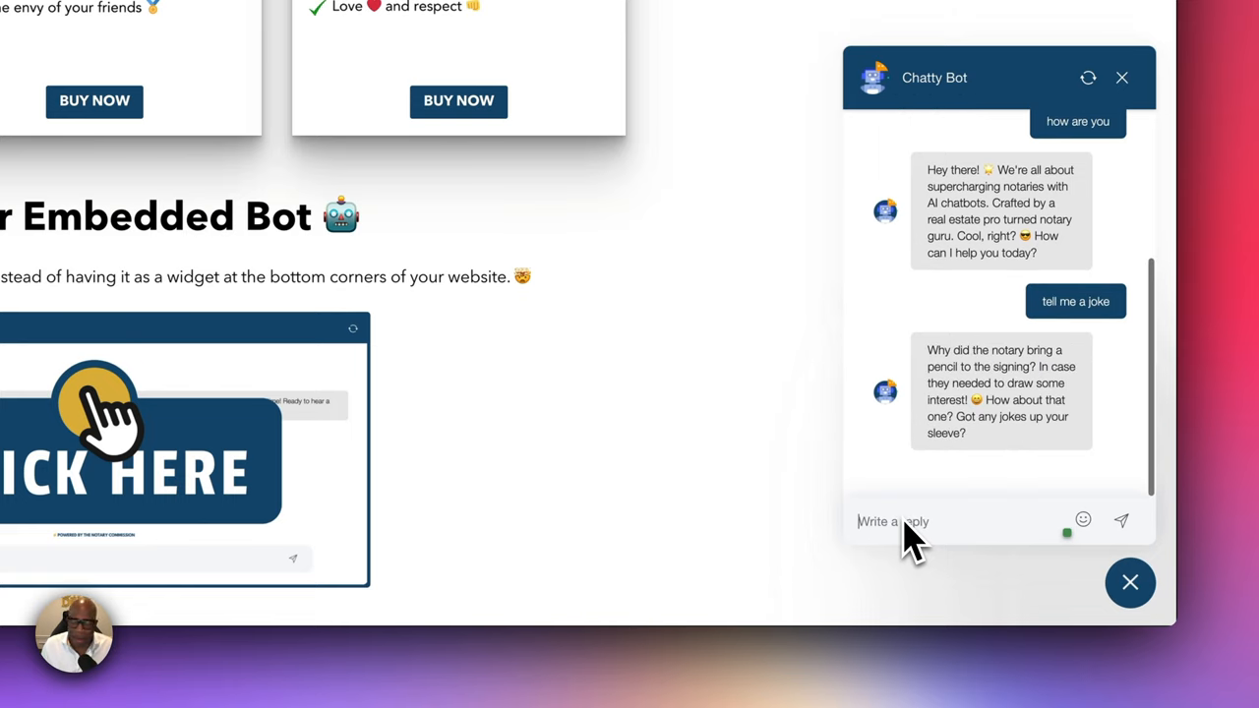
mouse_move(1097, 452)
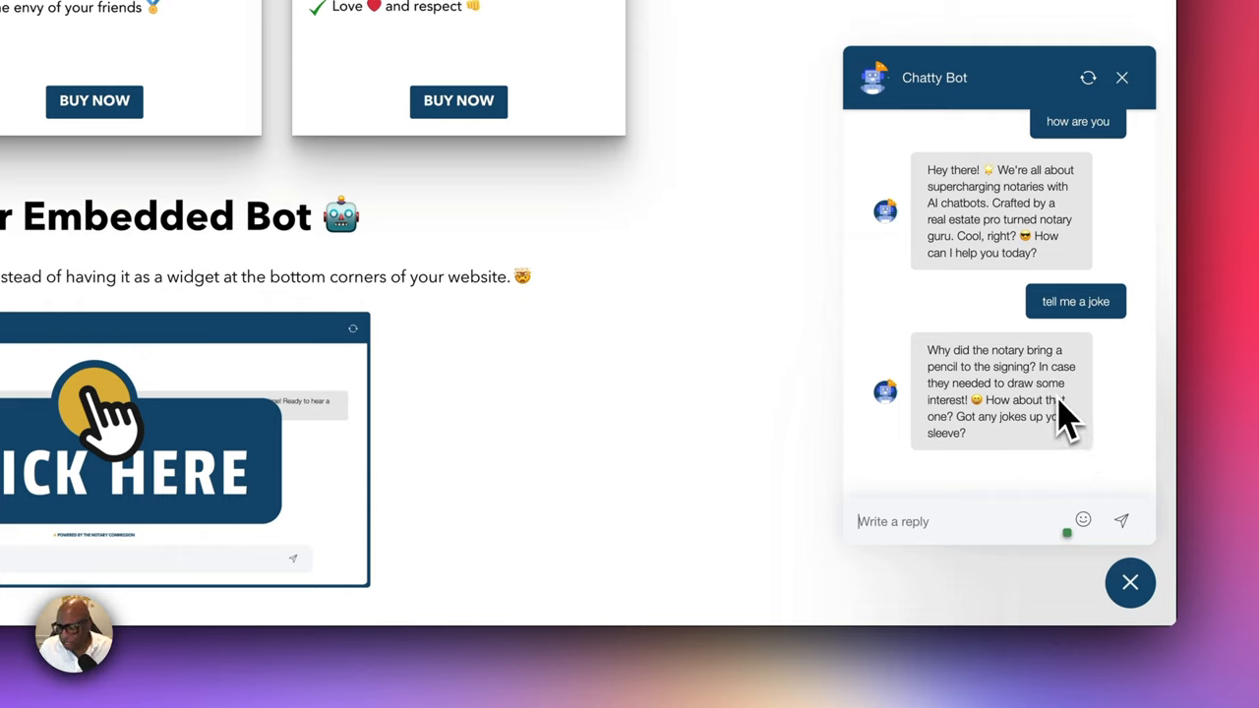
mouse_move(1068, 467)
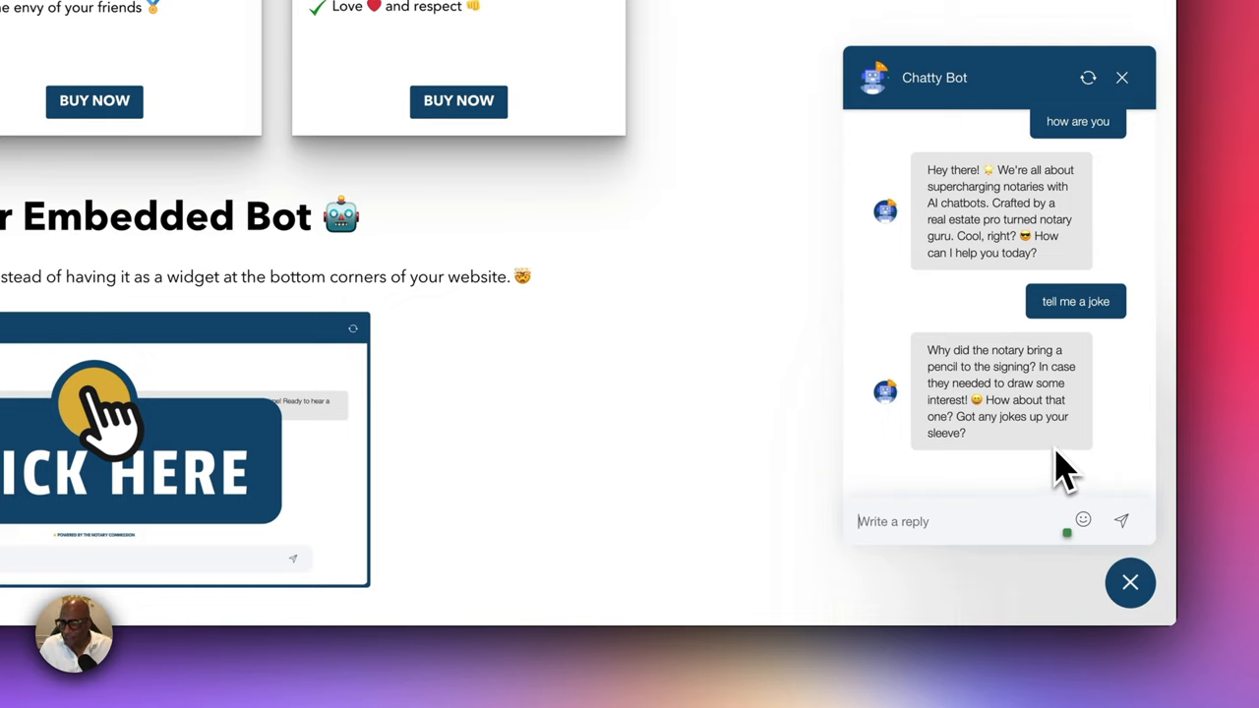
mouse_move(984, 537)
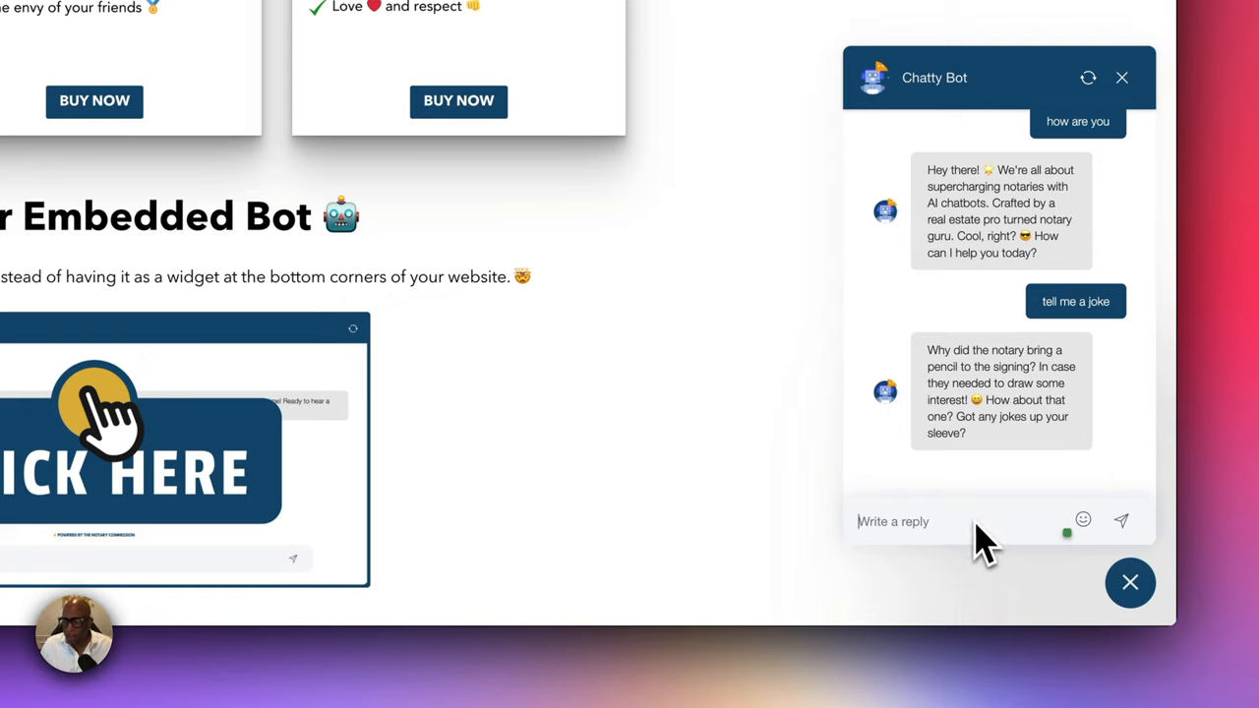
Reply 'no not at the moment', then ask 'Do you speak french?' and get a French answer
type("no")
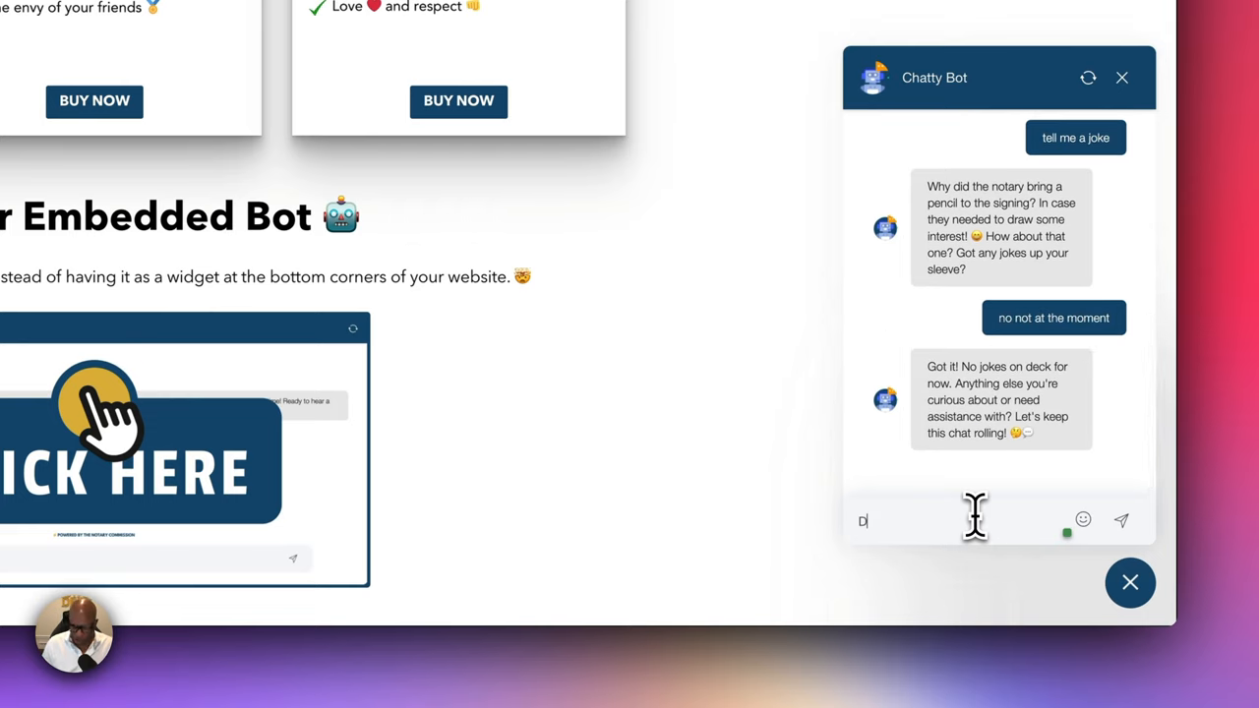
type("o you speak")
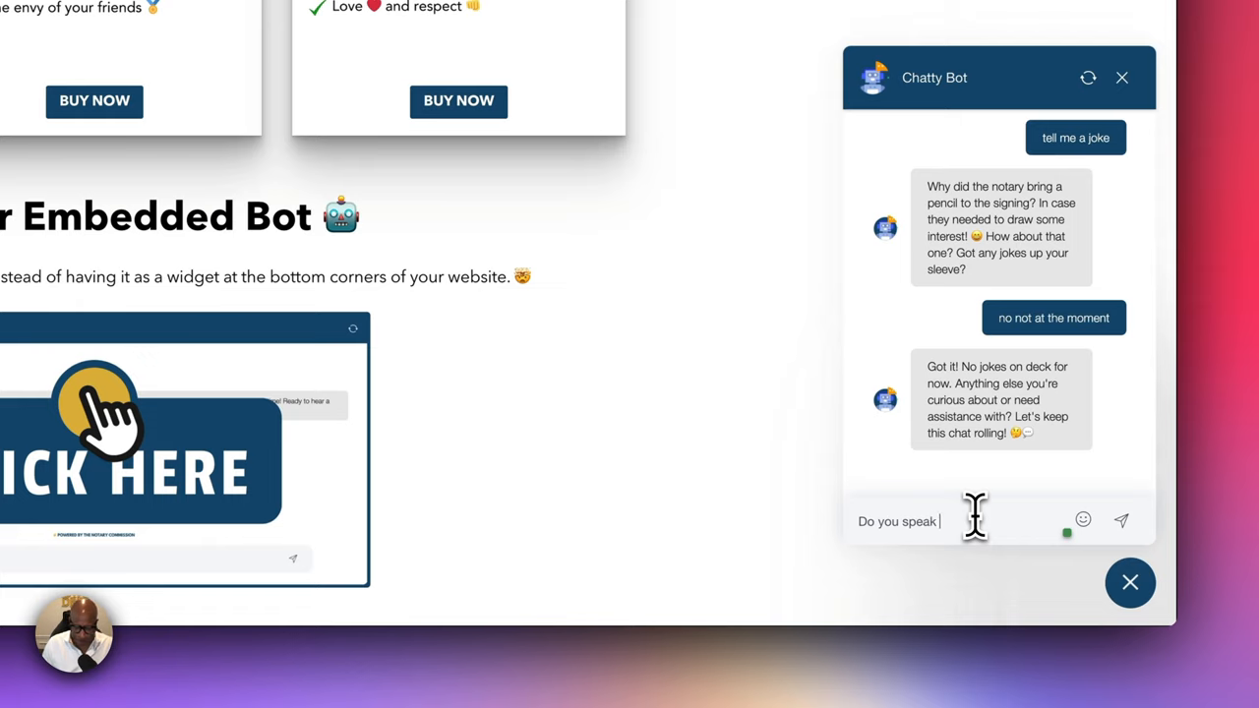
type("french")
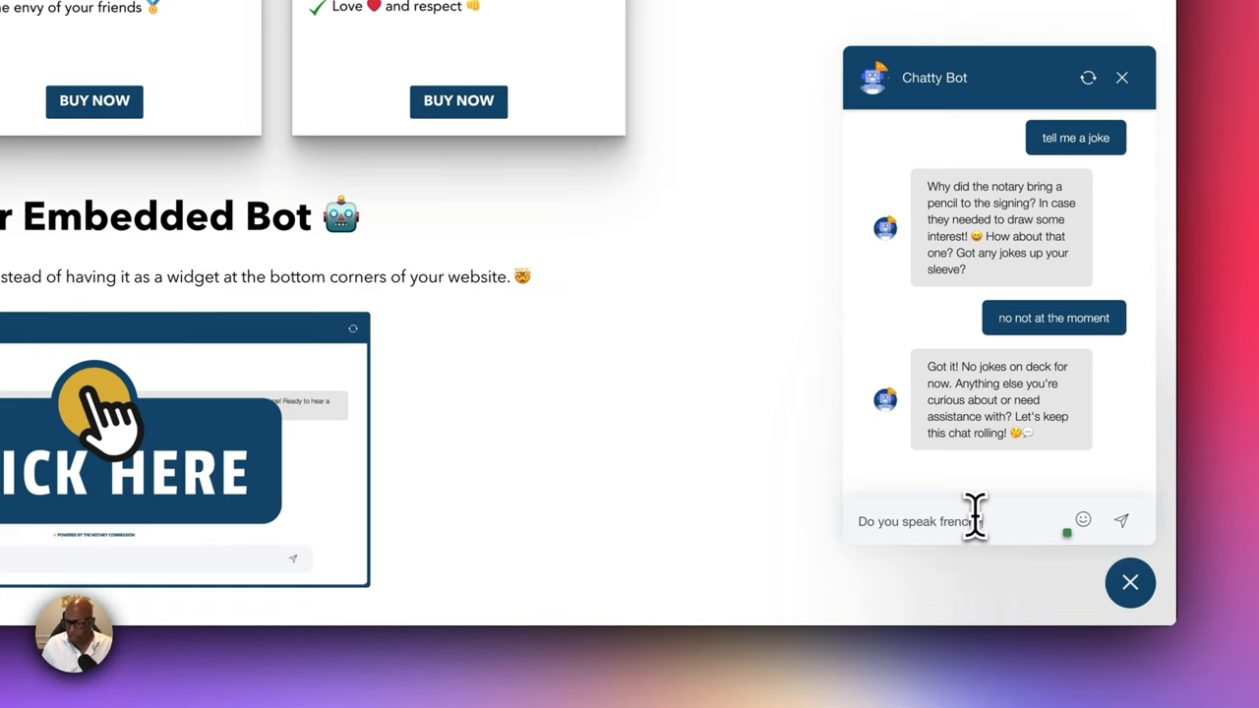
left_click(1121, 522)
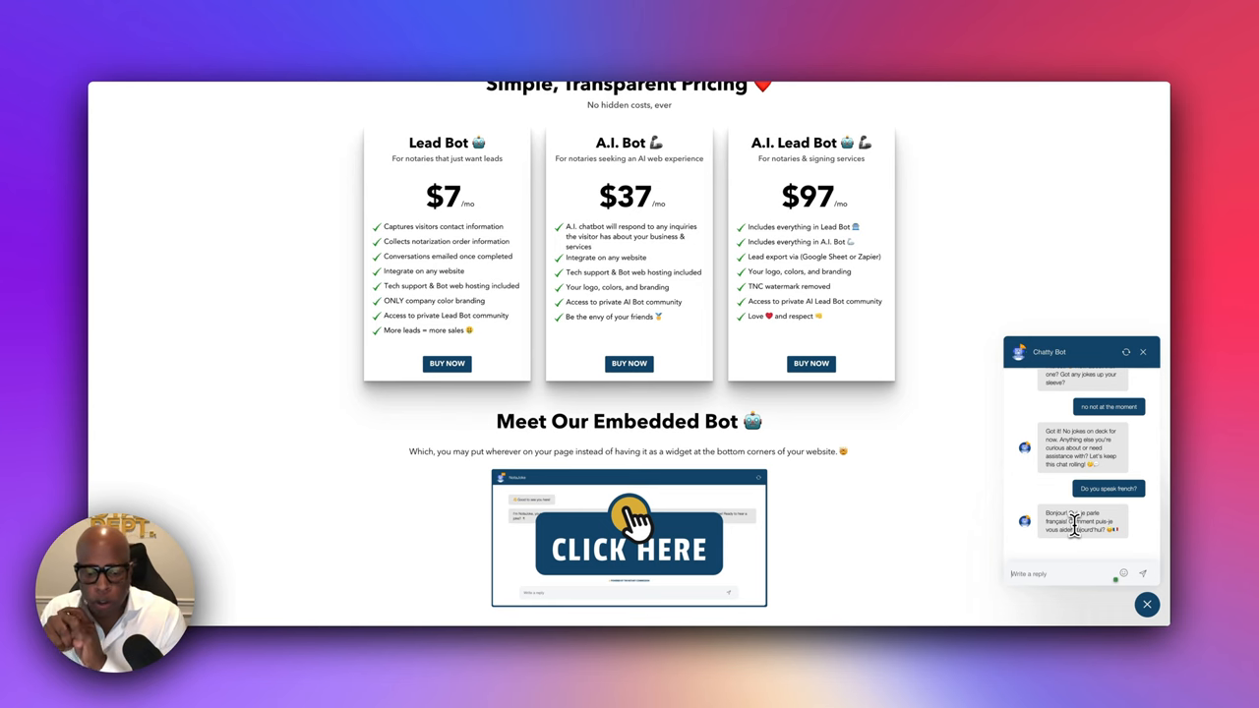
scroll("down", 3)
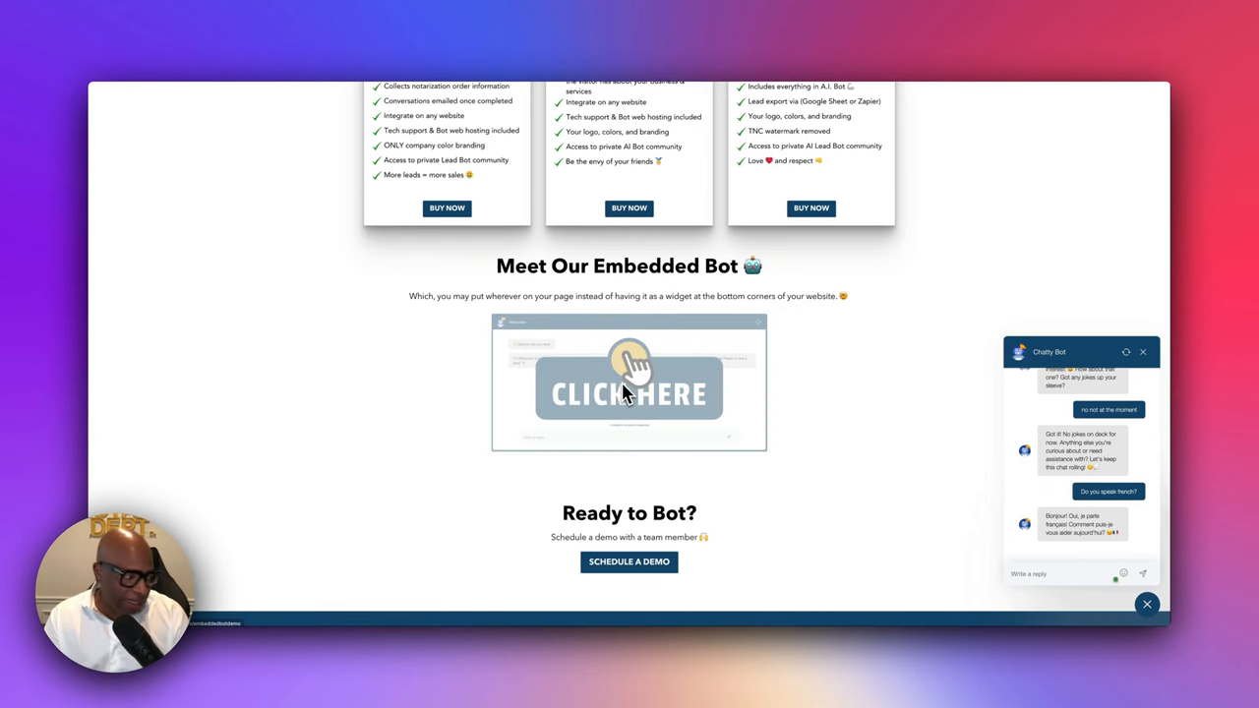